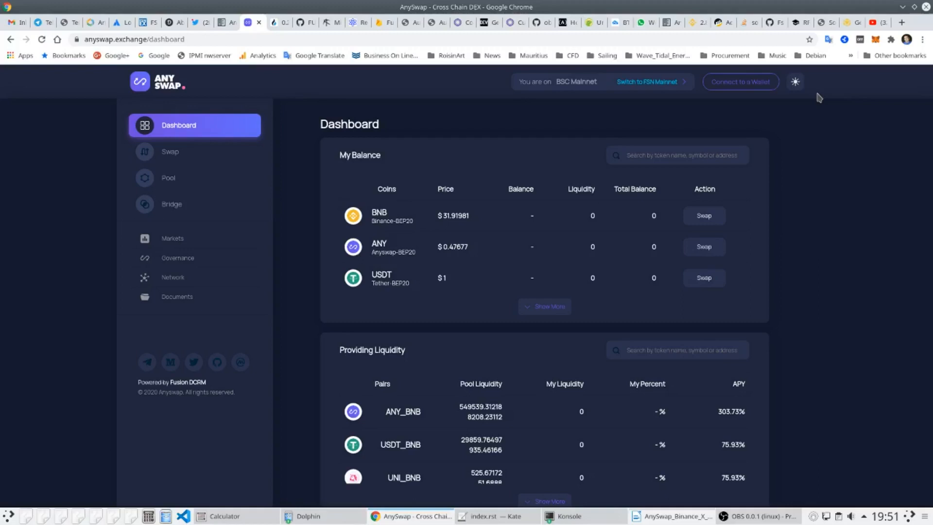
{"action": "mouse_move", "coordinate": [731, 444]}
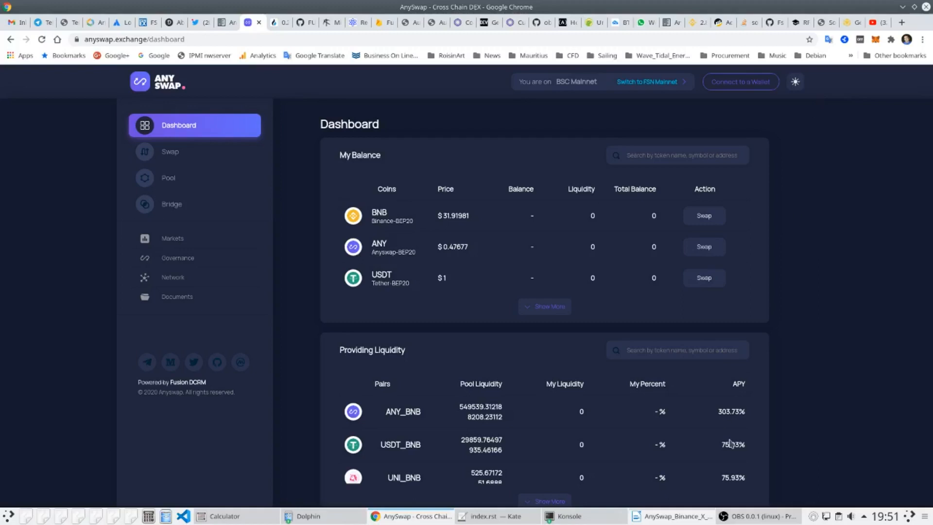
{"action": "mouse_move", "coordinate": [821, 283]}
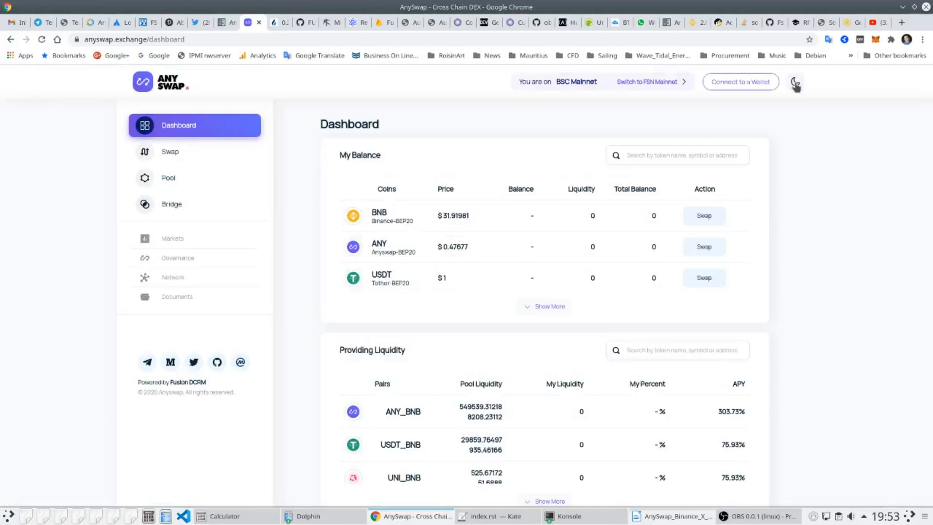
Switch the dashboard back to the dark theme while staying on BSC Mainnet.
{"action": "left_click", "coordinate": [795, 81]}
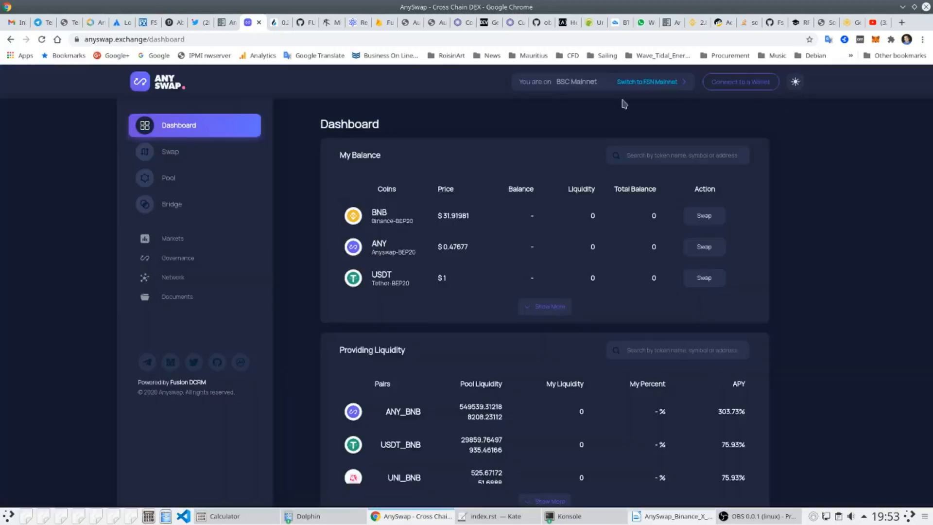
{"action": "mouse_move", "coordinate": [571, 83]}
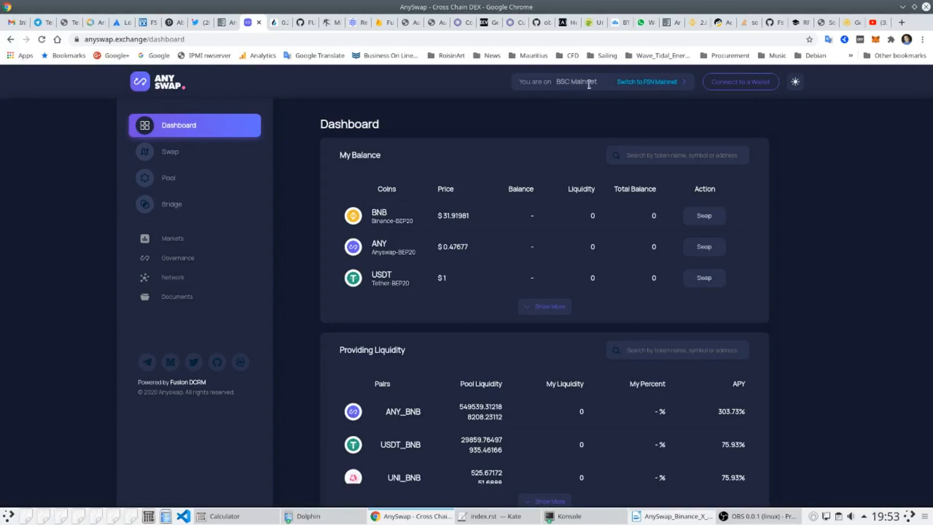
{"action": "mouse_move", "coordinate": [664, 87]}
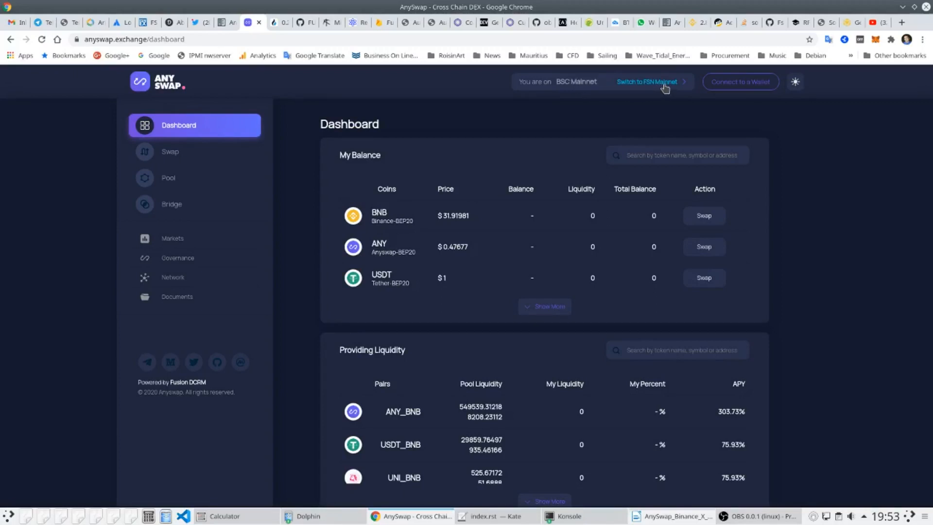
{"action": "mouse_move", "coordinate": [725, 134]}
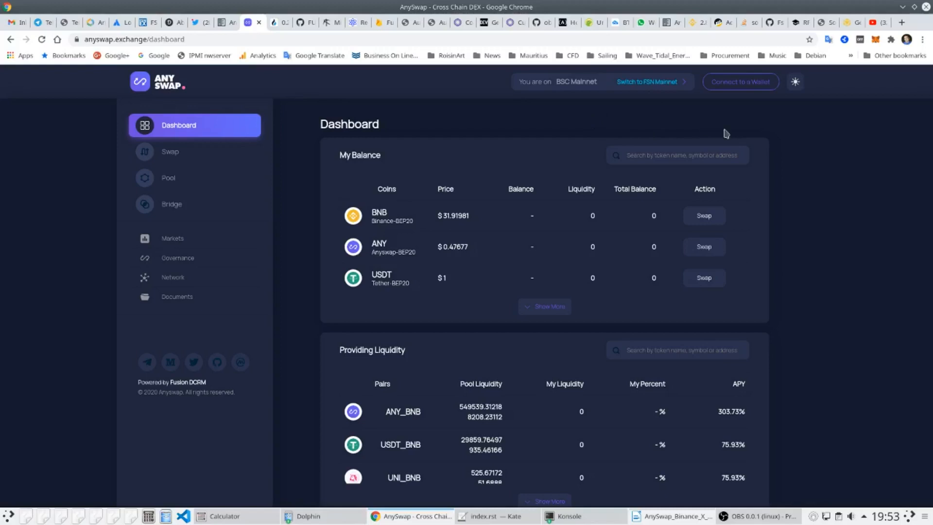
{"action": "mouse_move", "coordinate": [745, 87]}
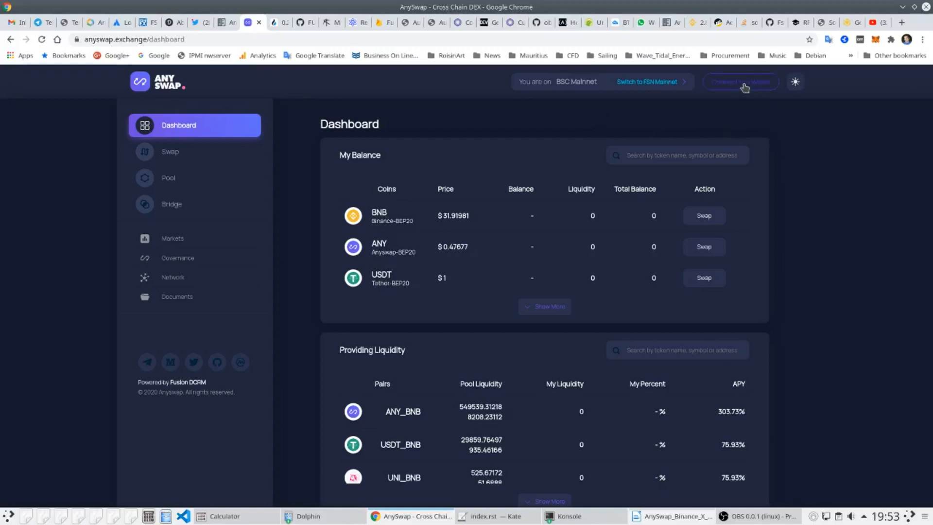
Connect a wallet so the dashboard shows BNB, ANY and USDT balances and rewards.
{"action": "left_click", "coordinate": [740, 82]}
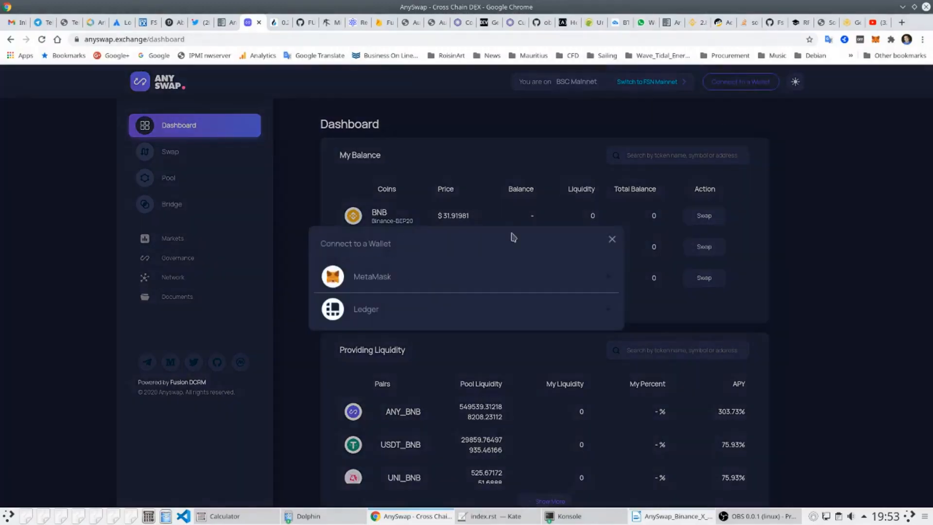
{"action": "mouse_move", "coordinate": [388, 312]}
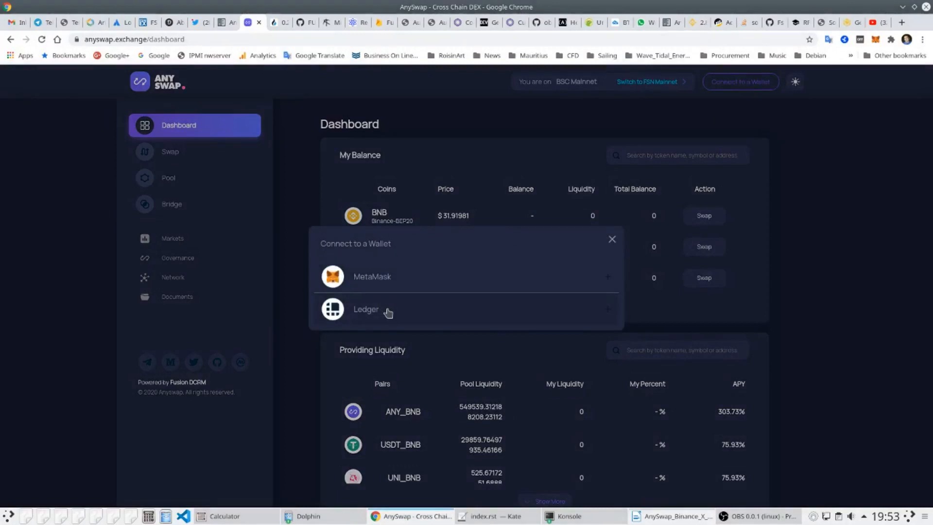
{"action": "left_click", "coordinate": [372, 276]}
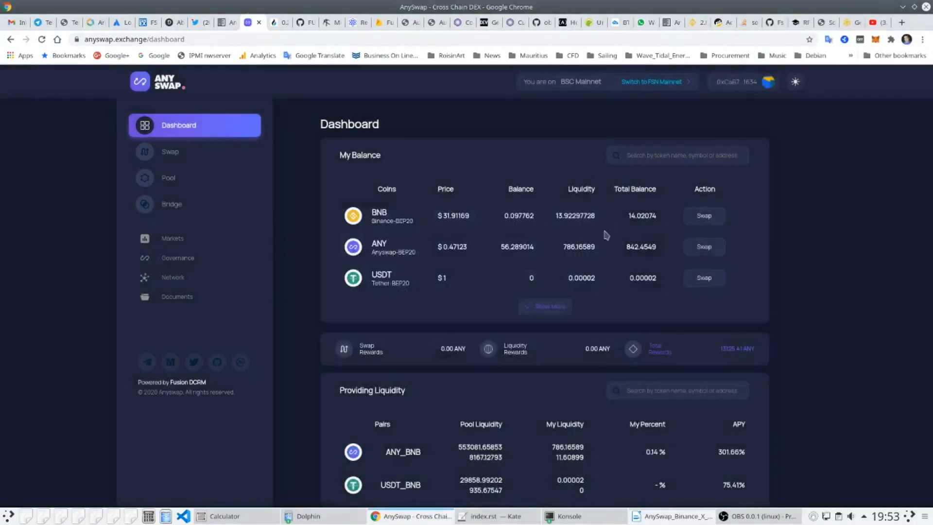
{"action": "mouse_move", "coordinate": [618, 256]}
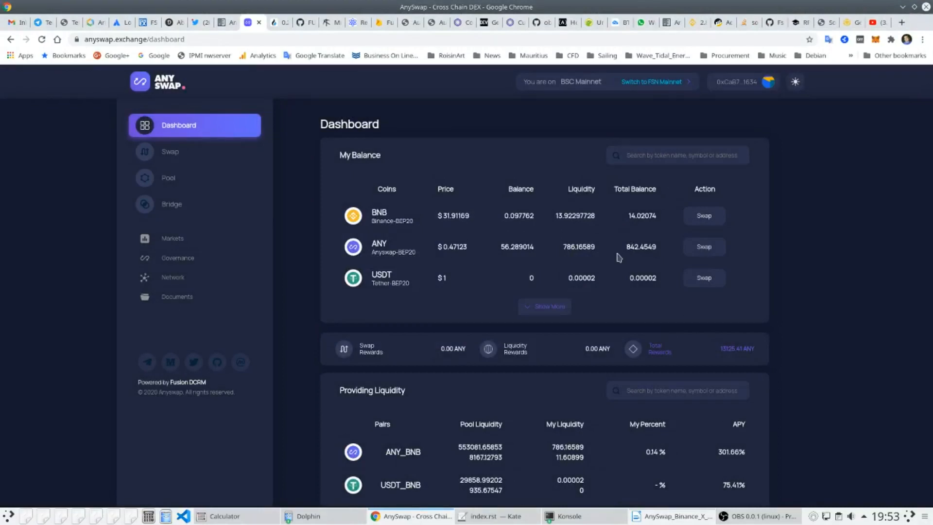
{"action": "mouse_move", "coordinate": [458, 211]}
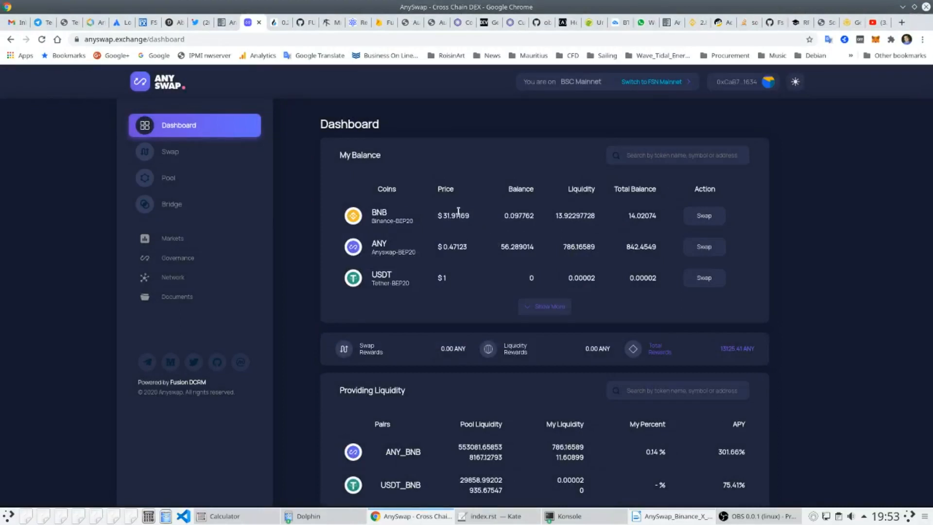
{"action": "mouse_move", "coordinate": [431, 255]}
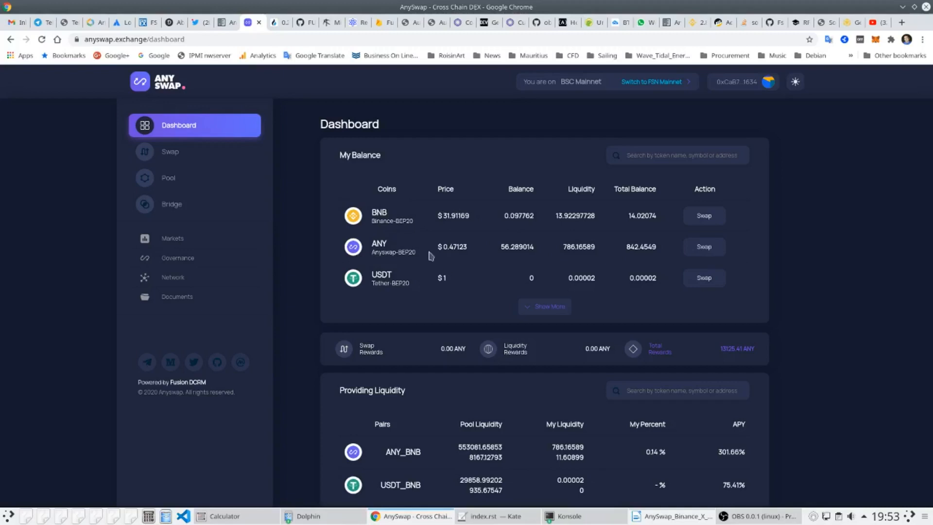
Expand My Balance to list all coins and review them down to the liquidity pool pairs.
{"action": "left_click", "coordinate": [542, 307]}
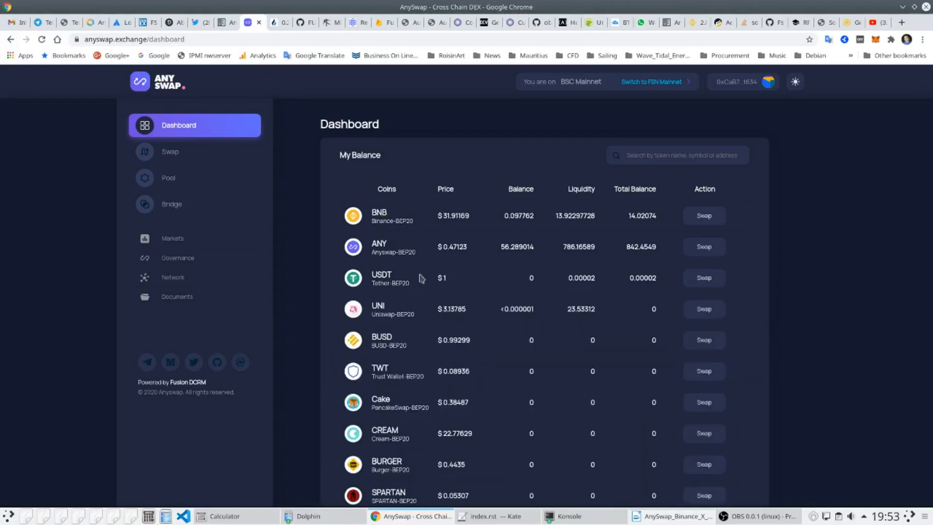
{"action": "scroll", "scroll_direction": "down", "scroll_amount": 3}
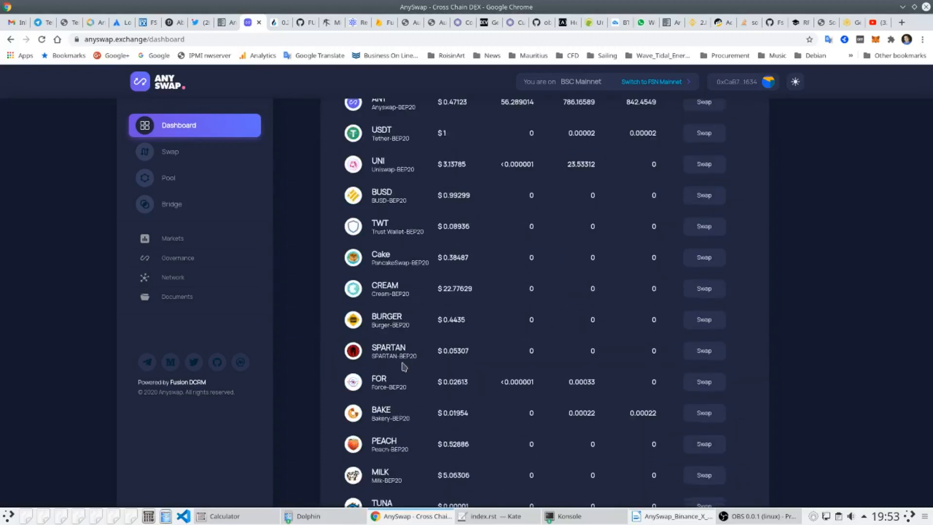
{"action": "scroll", "scroll_direction": "up", "scroll_amount": 3}
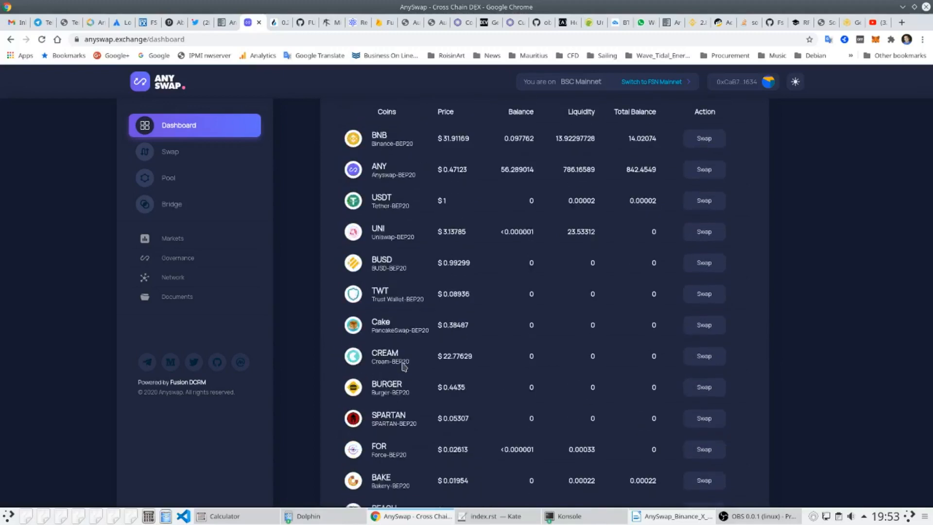
{"action": "scroll", "scroll_direction": "up", "scroll_amount": 3}
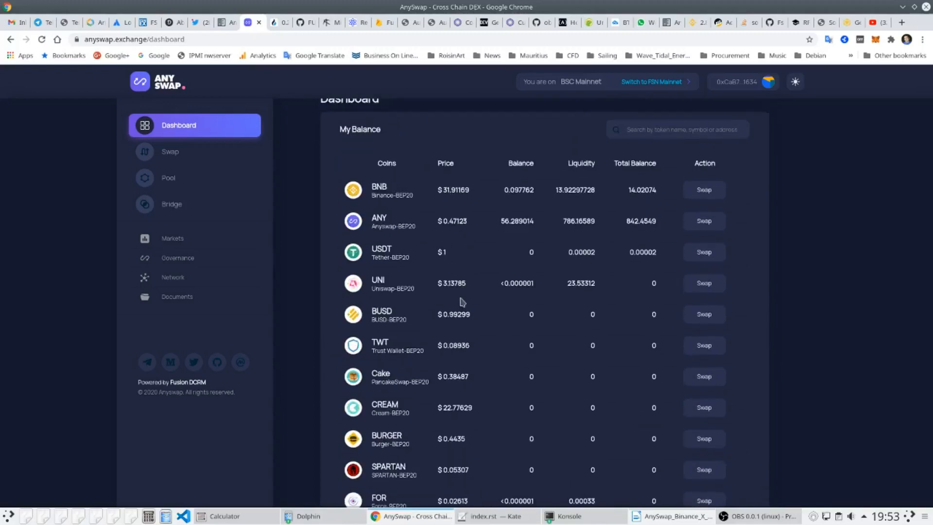
{"action": "mouse_move", "coordinate": [533, 233]}
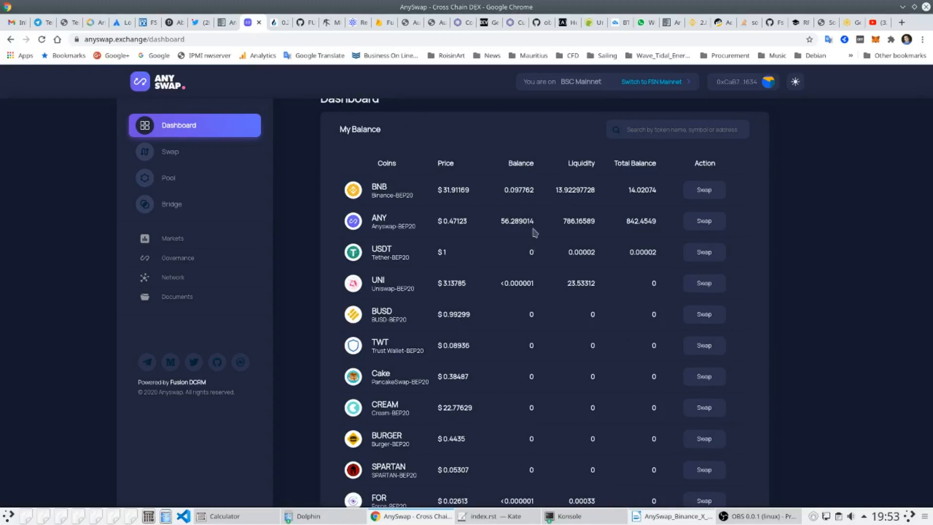
{"action": "mouse_move", "coordinate": [529, 297]}
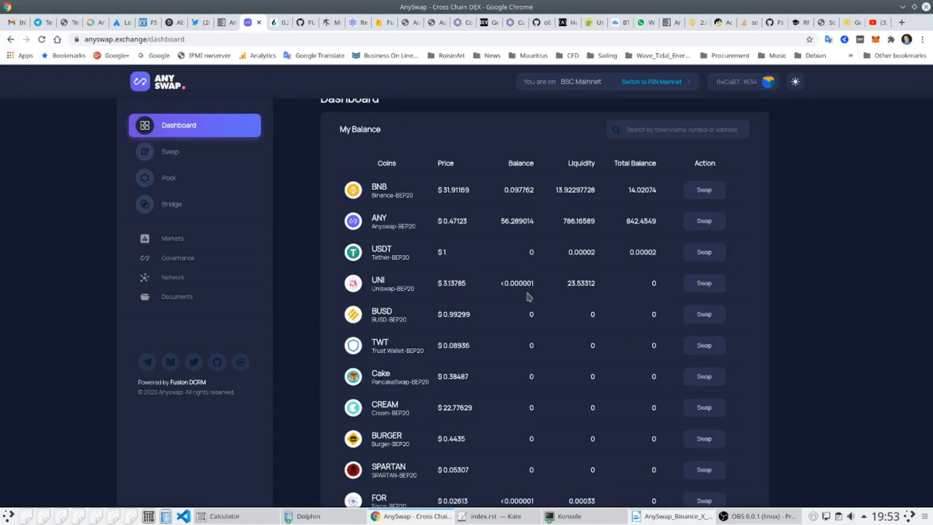
{"action": "mouse_move", "coordinate": [679, 334]}
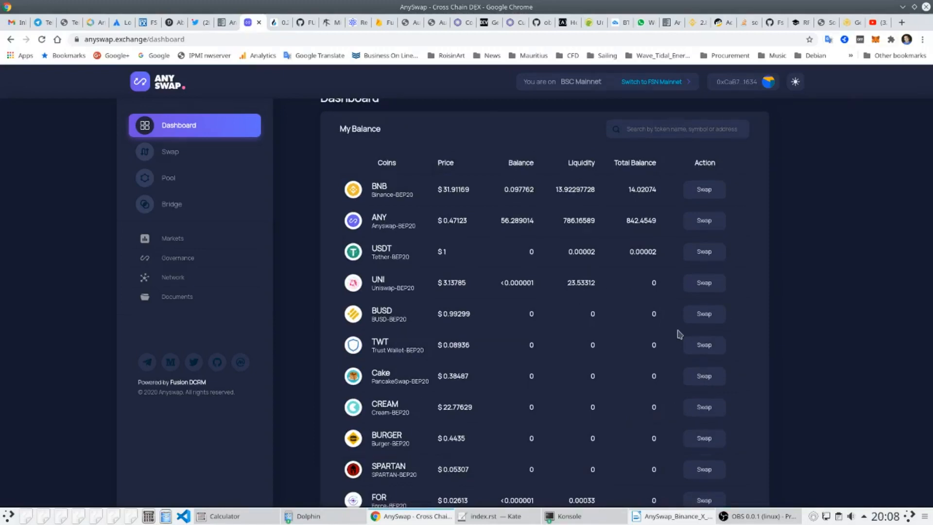
{"action": "mouse_move", "coordinate": [604, 368]}
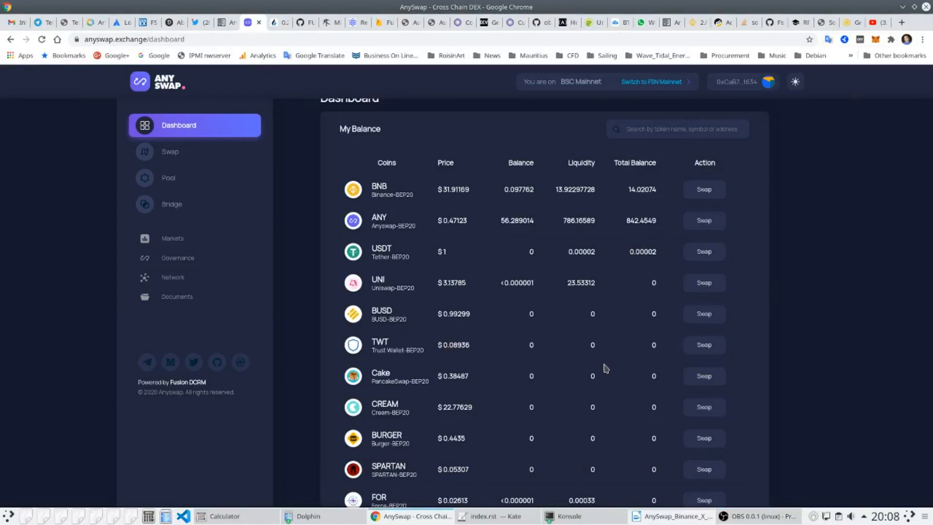
{"action": "mouse_move", "coordinate": [391, 210]}
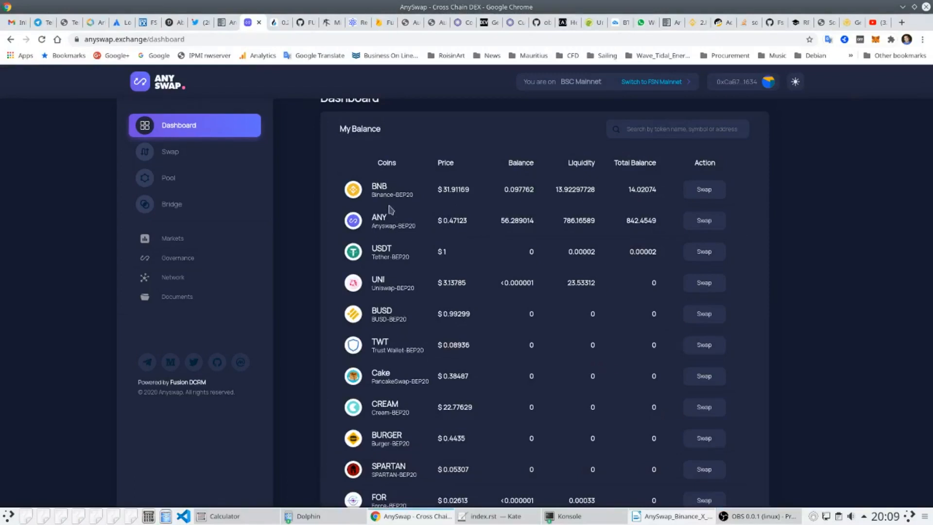
{"action": "mouse_move", "coordinate": [383, 198]}
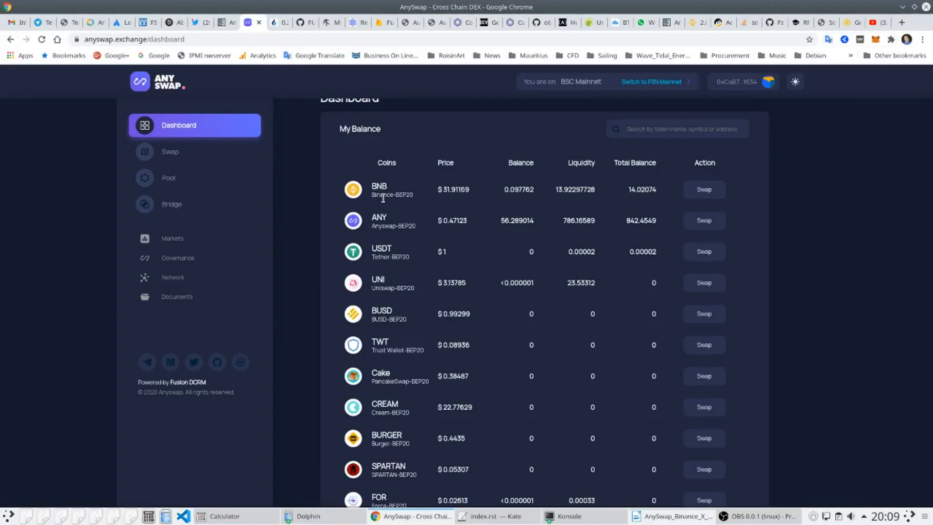
{"action": "scroll", "scroll_direction": "down", "scroll_amount": 3}
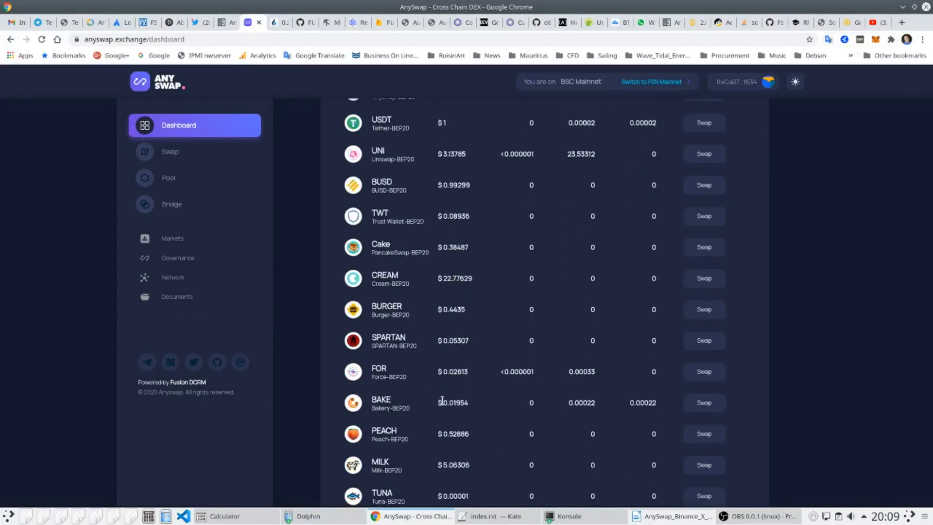
{"action": "scroll", "scroll_direction": "down", "scroll_amount": 3}
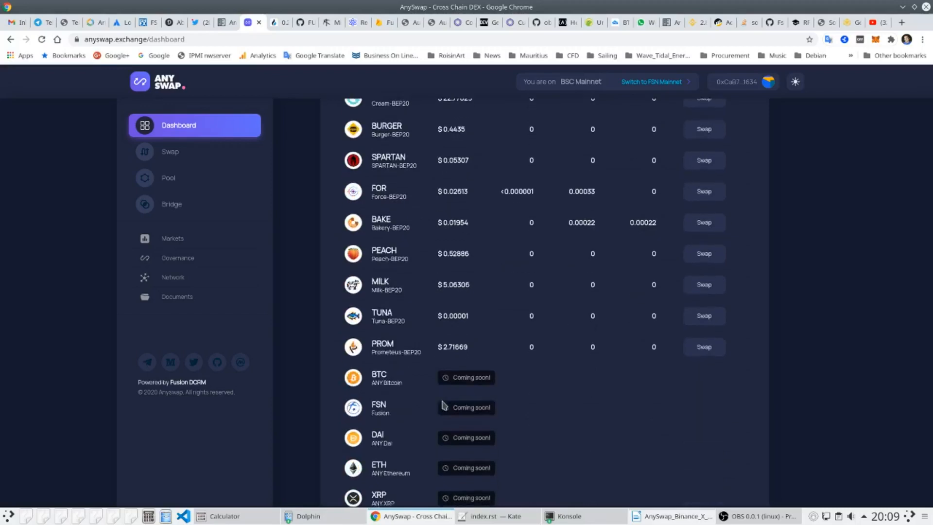
{"action": "mouse_move", "coordinate": [404, 406]}
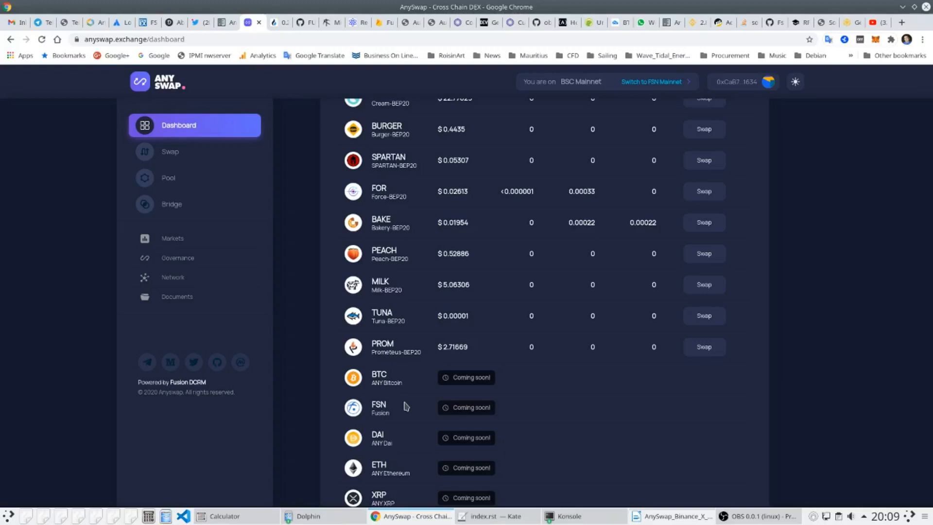
{"action": "scroll", "scroll_direction": "down", "scroll_amount": 3}
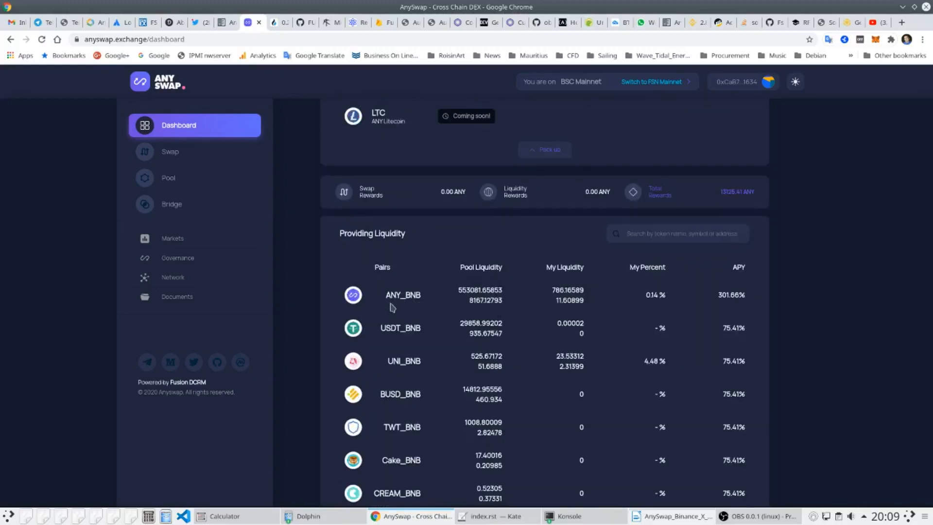
{"action": "mouse_move", "coordinate": [434, 328]}
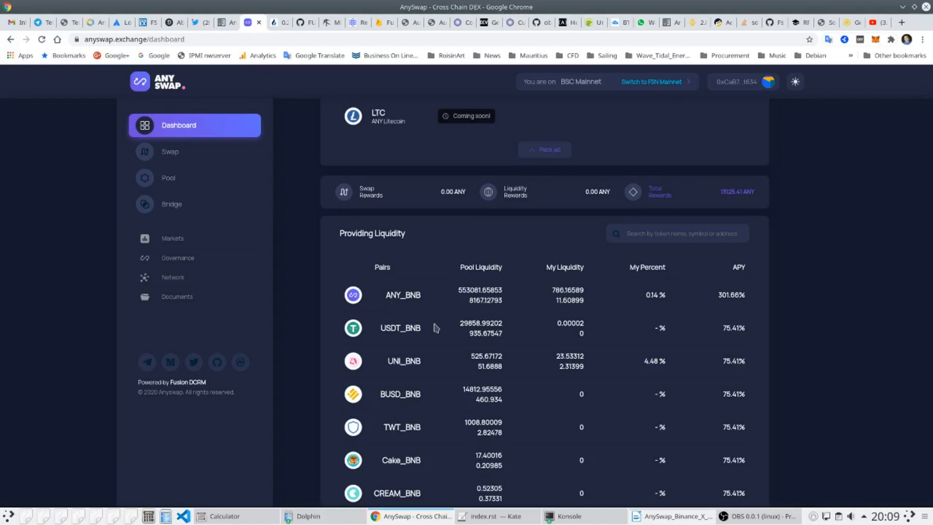
{"action": "mouse_move", "coordinate": [436, 315]}
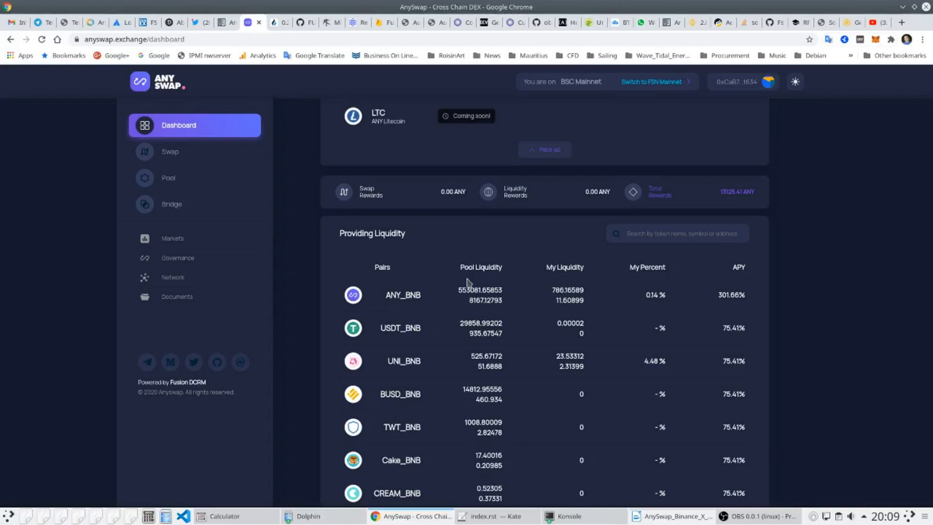
{"action": "mouse_move", "coordinate": [458, 290]}
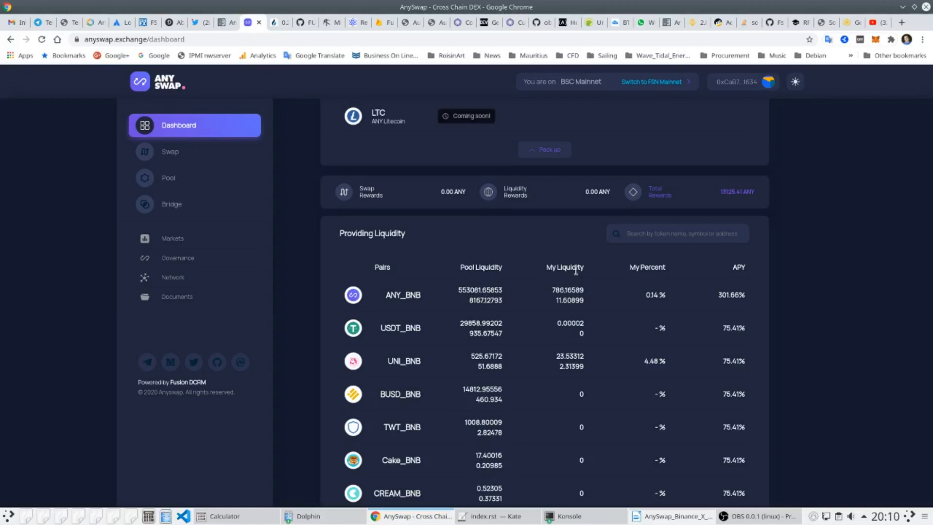
{"action": "mouse_move", "coordinate": [575, 310]}
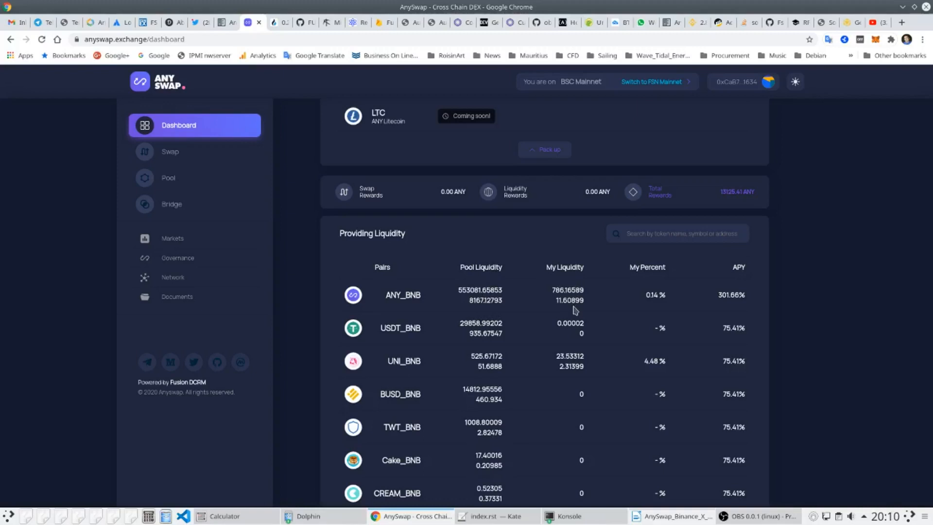
{"action": "mouse_move", "coordinate": [824, 126]}
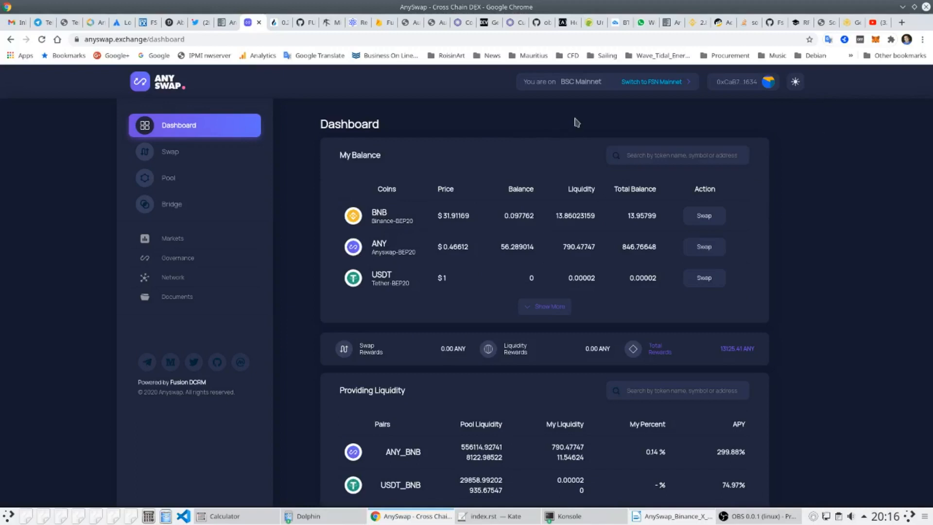
{"action": "mouse_move", "coordinate": [574, 94]}
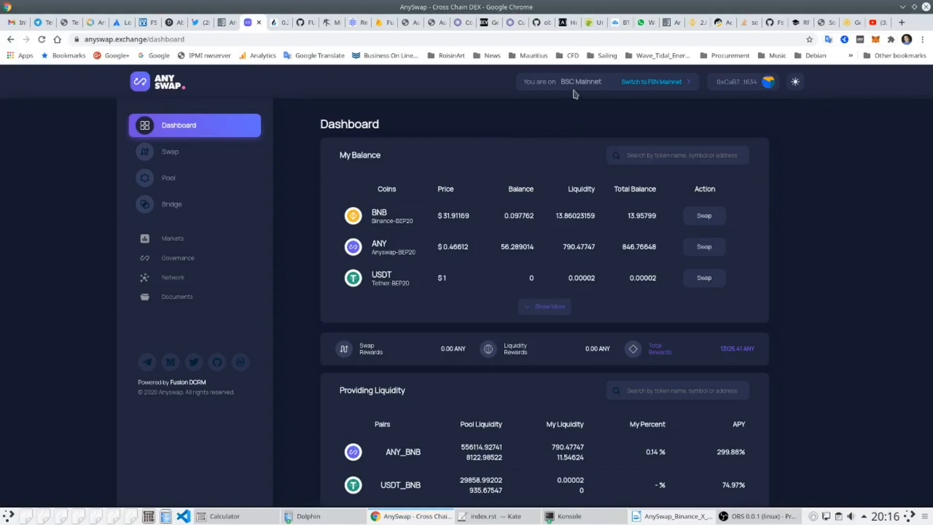
{"action": "mouse_move", "coordinate": [654, 89]}
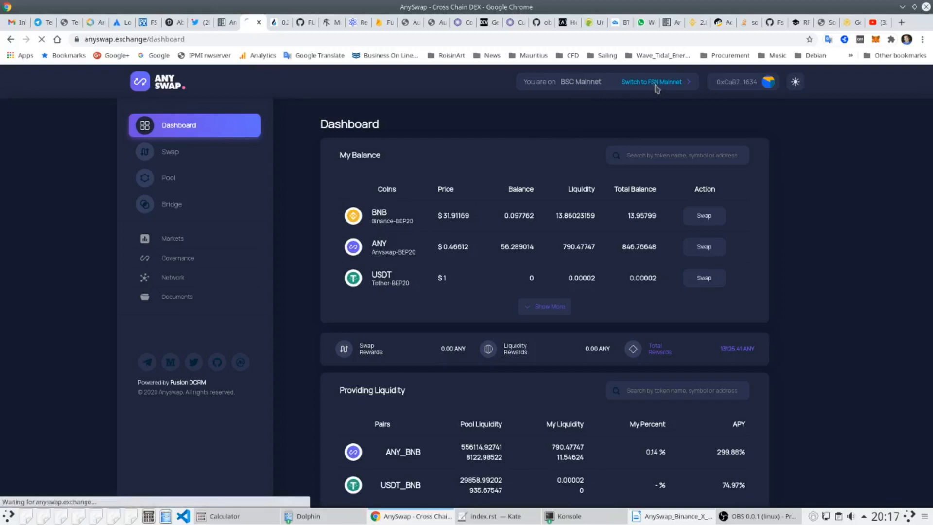
Switch to FSN Mainnet and expand the balance list to show every FSN token.
{"action": "left_click", "coordinate": [650, 82]}
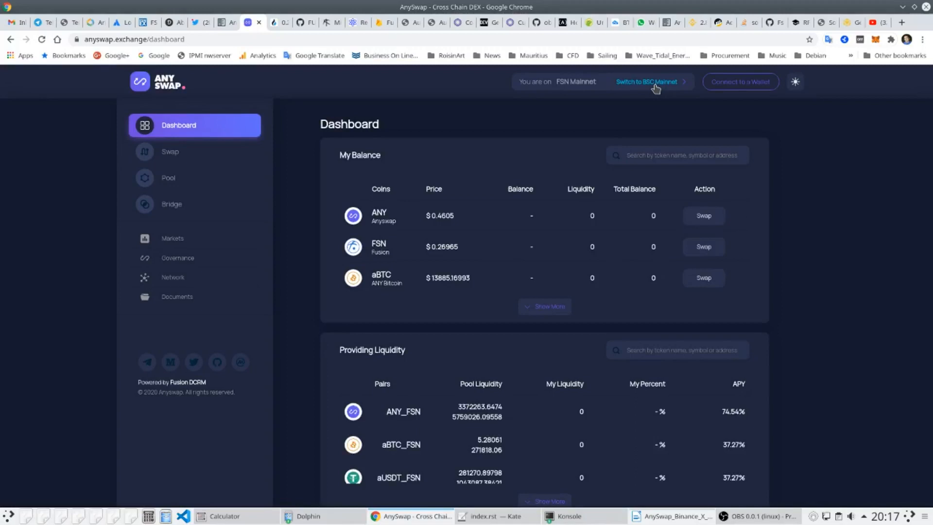
{"action": "mouse_move", "coordinate": [741, 82]}
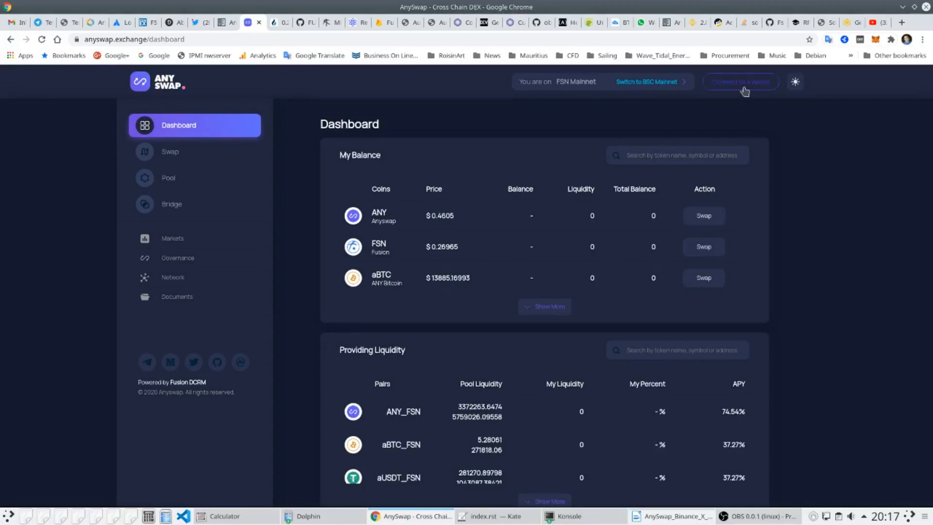
{"action": "mouse_move", "coordinate": [564, 129]}
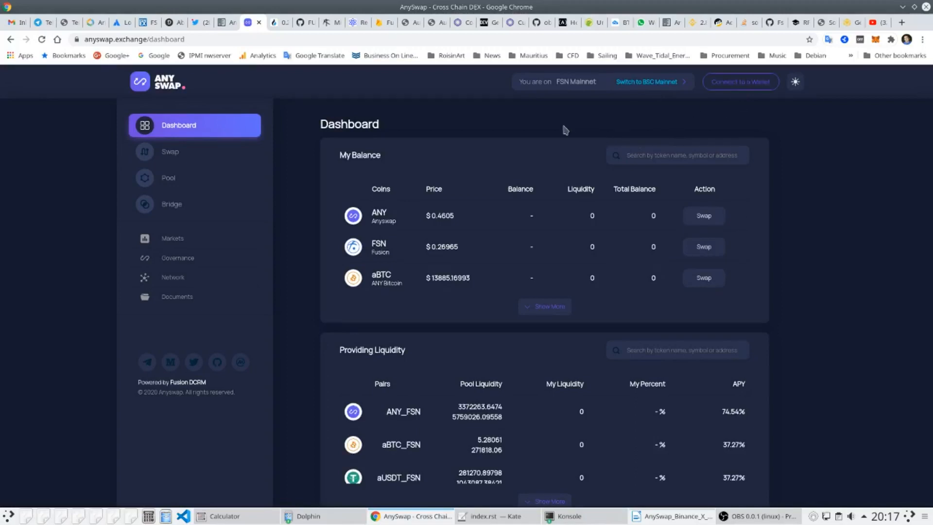
{"action": "mouse_move", "coordinate": [396, 250]}
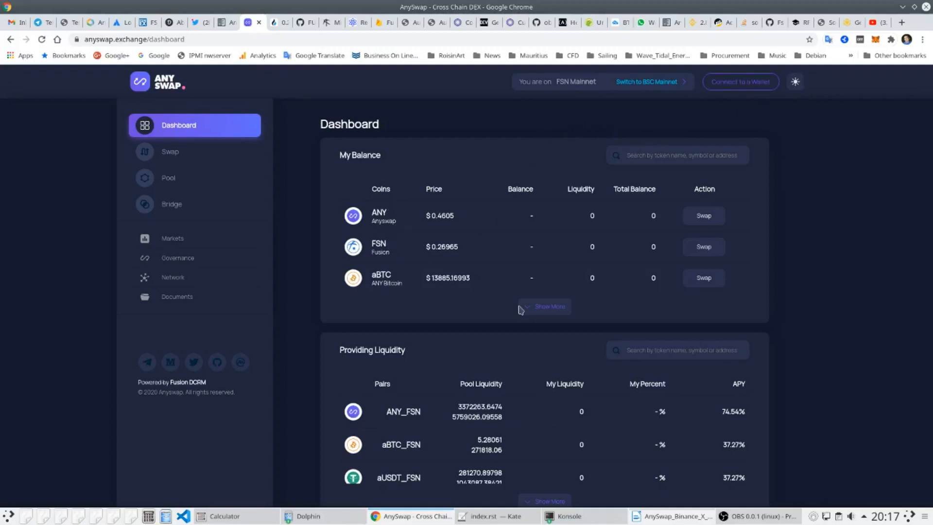
{"action": "left_click", "coordinate": [548, 307]}
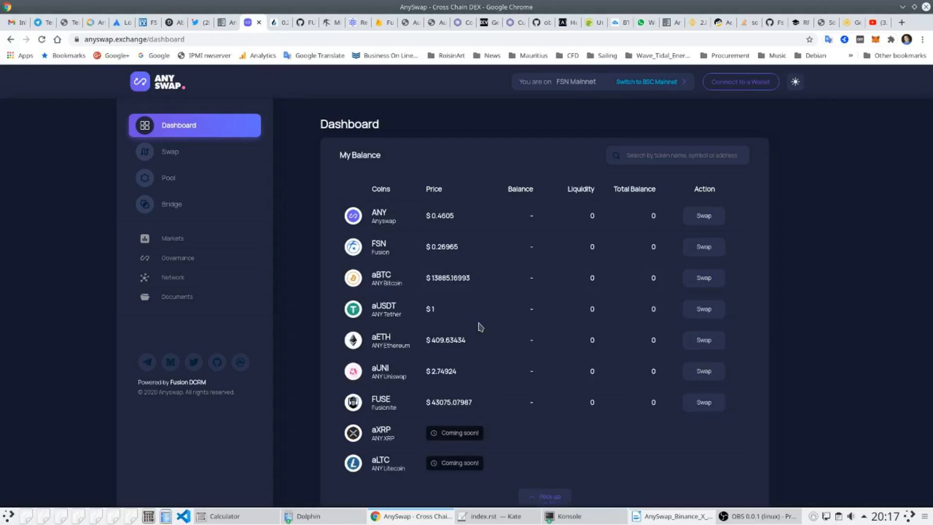
{"action": "mouse_move", "coordinate": [424, 317]}
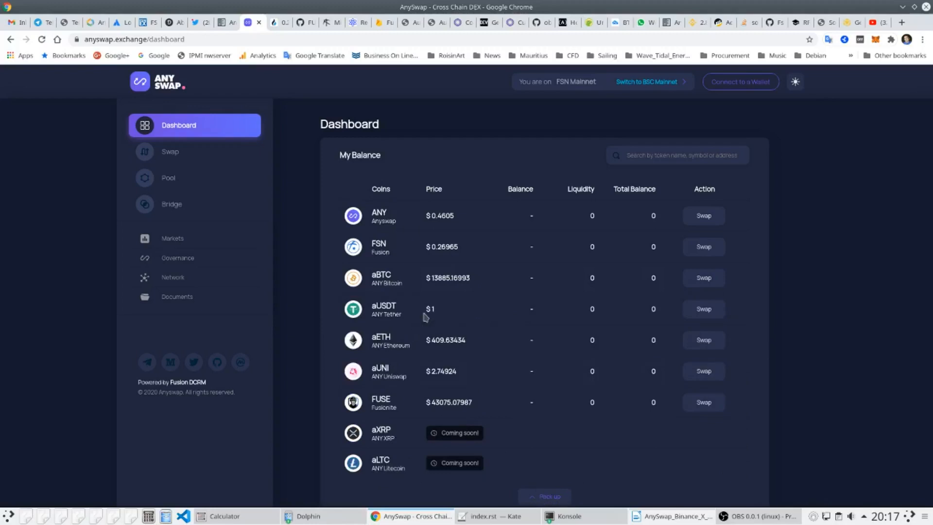
{"action": "mouse_move", "coordinate": [392, 282]}
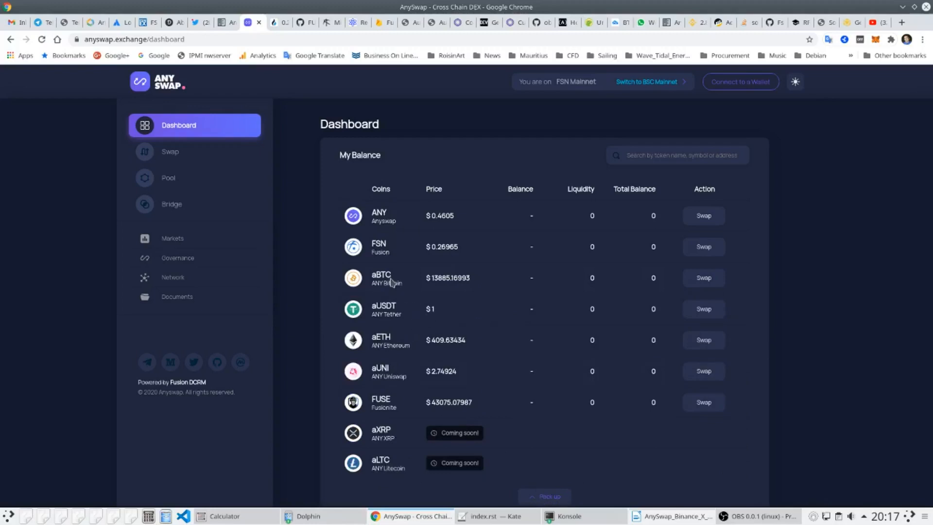
Back on BSC Mainnet, set up a swap of 20 ANY for about 0.291 BNB with advanced details shown.
{"action": "left_click", "coordinate": [645, 82]}
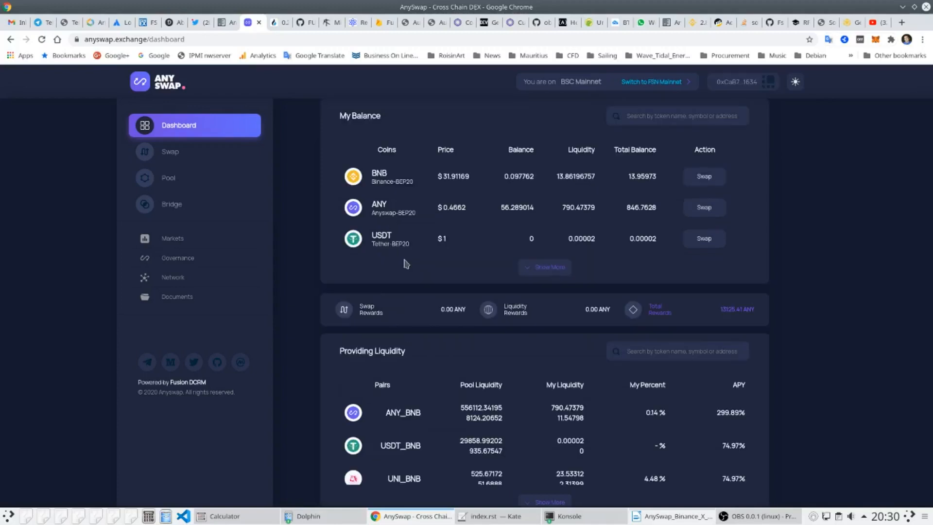
{"action": "mouse_move", "coordinate": [455, 222]}
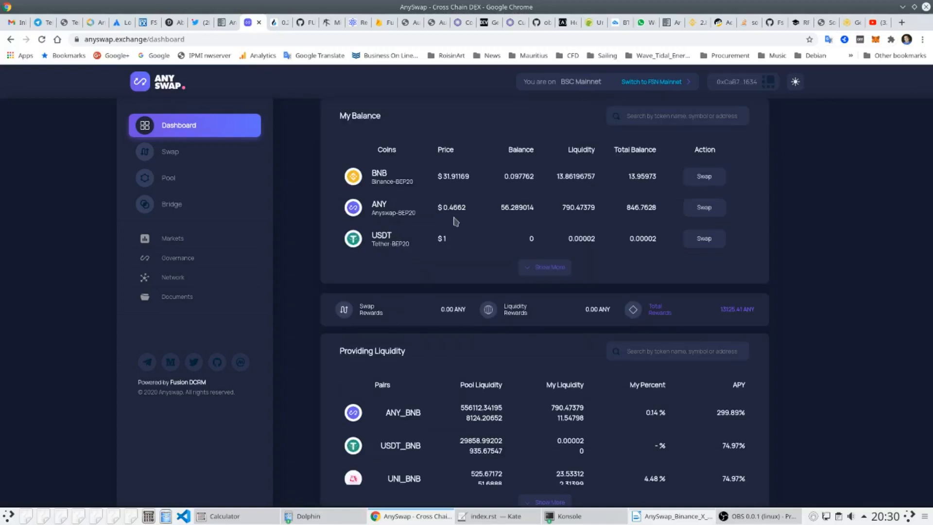
{"action": "mouse_move", "coordinate": [704, 210]}
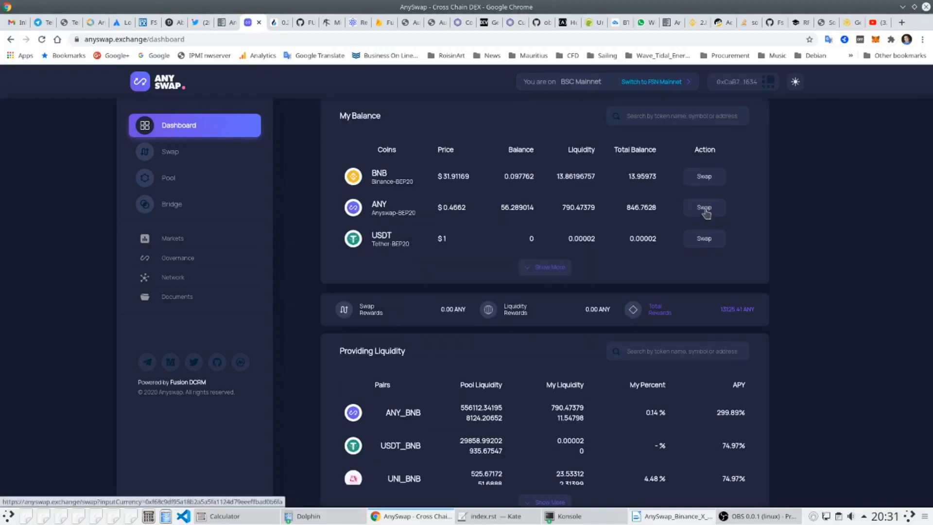
{"action": "left_click", "coordinate": [704, 207]}
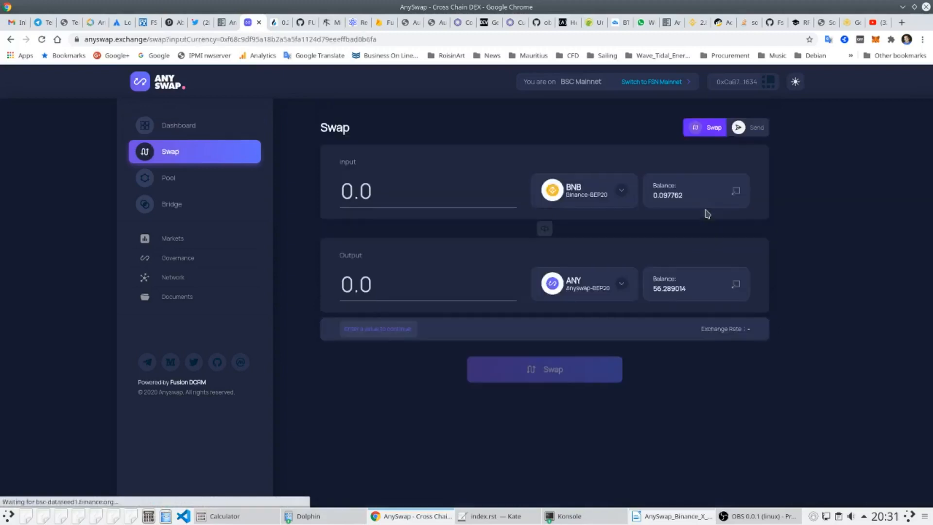
{"action": "left_click", "coordinate": [544, 228]}
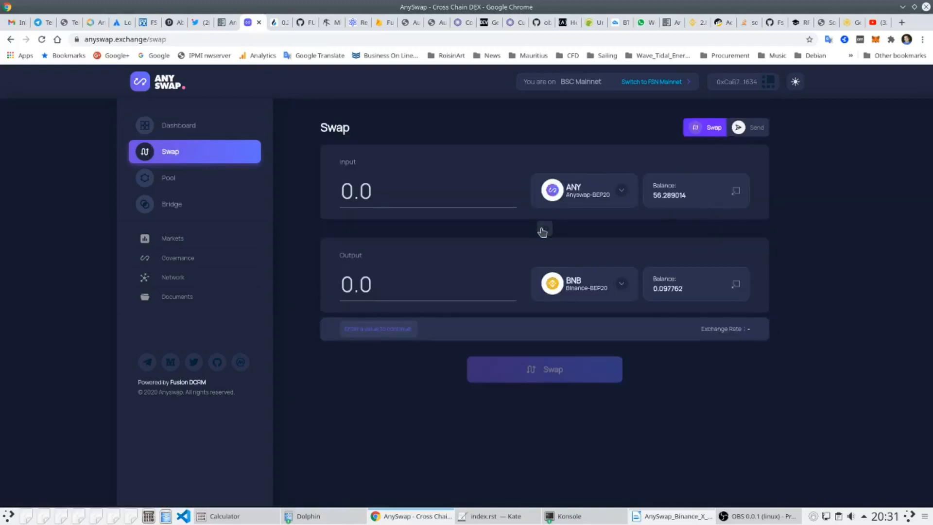
{"action": "left_click", "coordinate": [417, 190]}
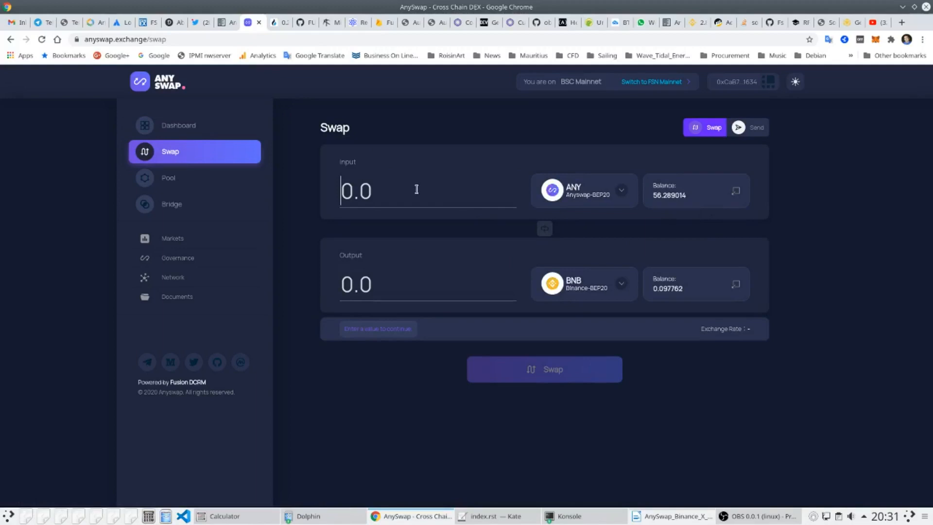
{"action": "type", "text": "20"}
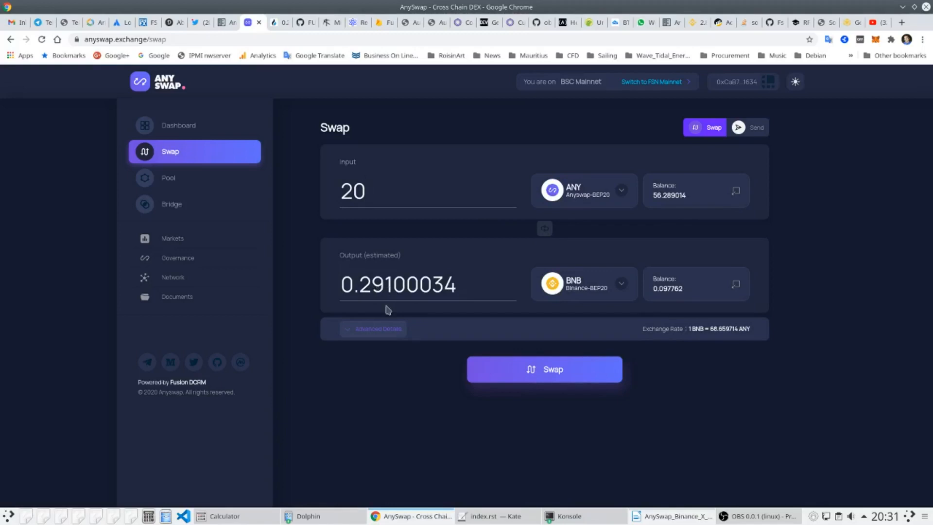
{"action": "left_click", "coordinate": [373, 328]}
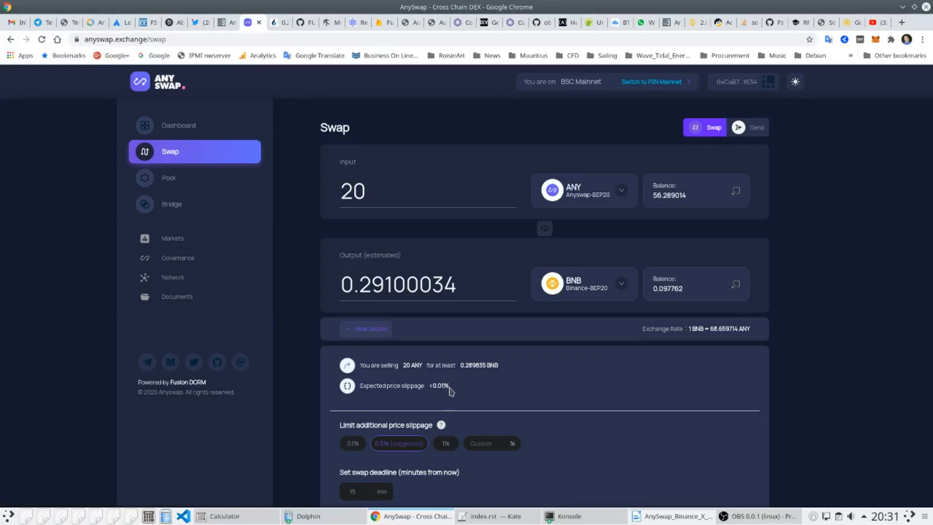
{"action": "left_click", "coordinate": [482, 443]}
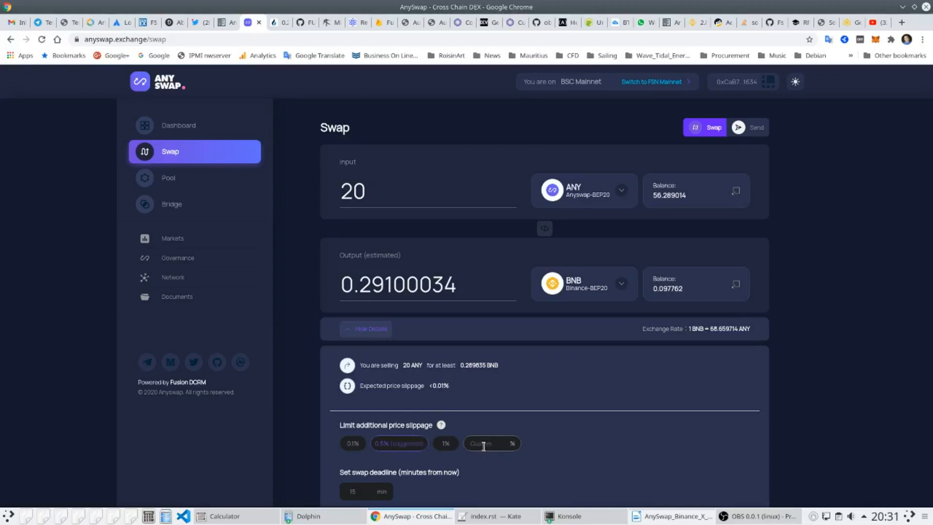
{"action": "scroll", "scroll_direction": "down", "scroll_amount": 3}
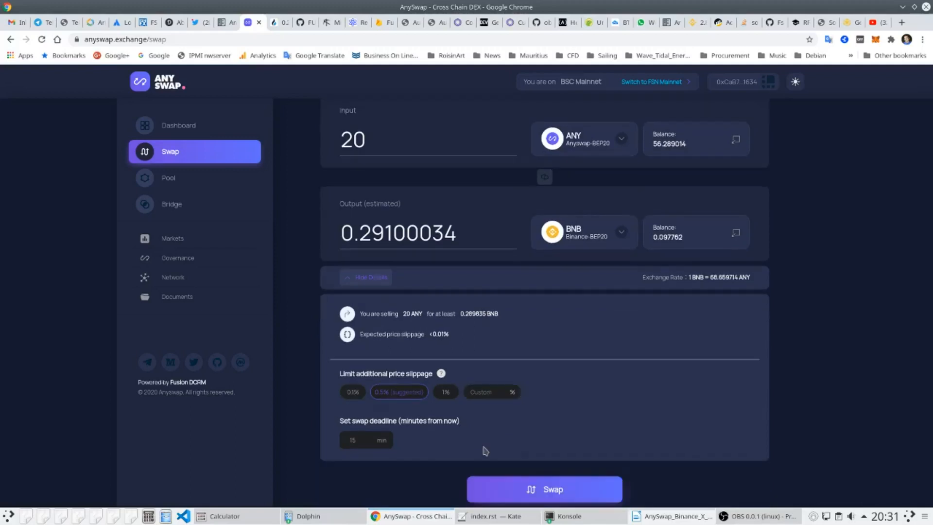
Submit the 20 ANY to BNB swap and check the dashboard balances of 0.387 BNB and 36.29 ANY.
{"action": "left_click", "coordinate": [543, 489]}
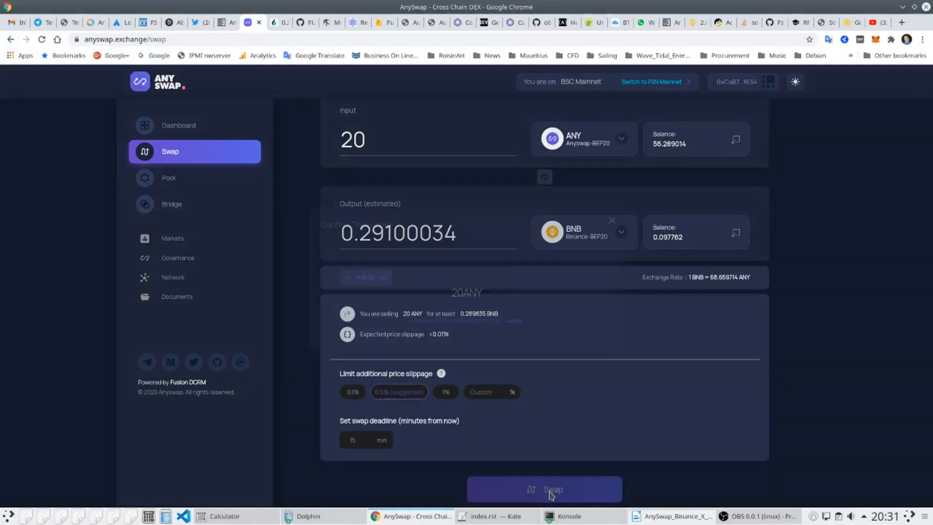
{"action": "left_click", "coordinate": [542, 489]}
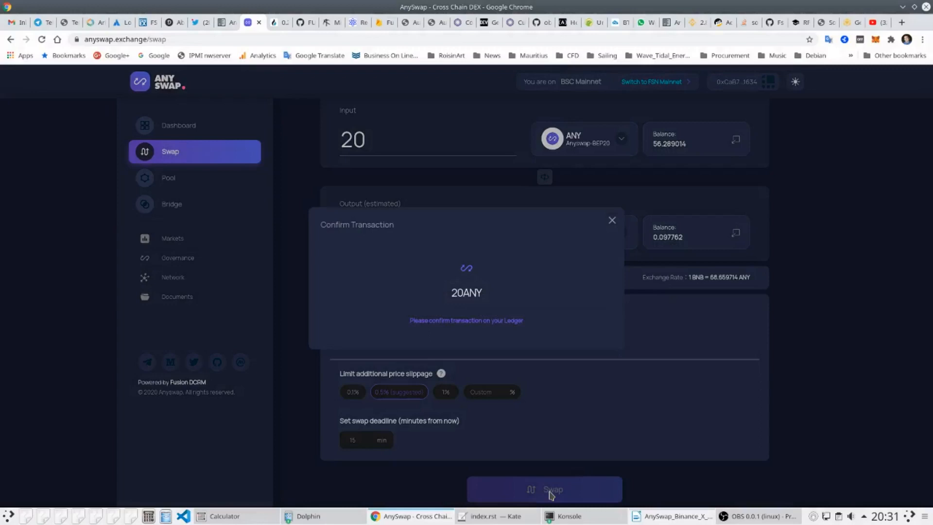
{"action": "mouse_move", "coordinate": [540, 369]}
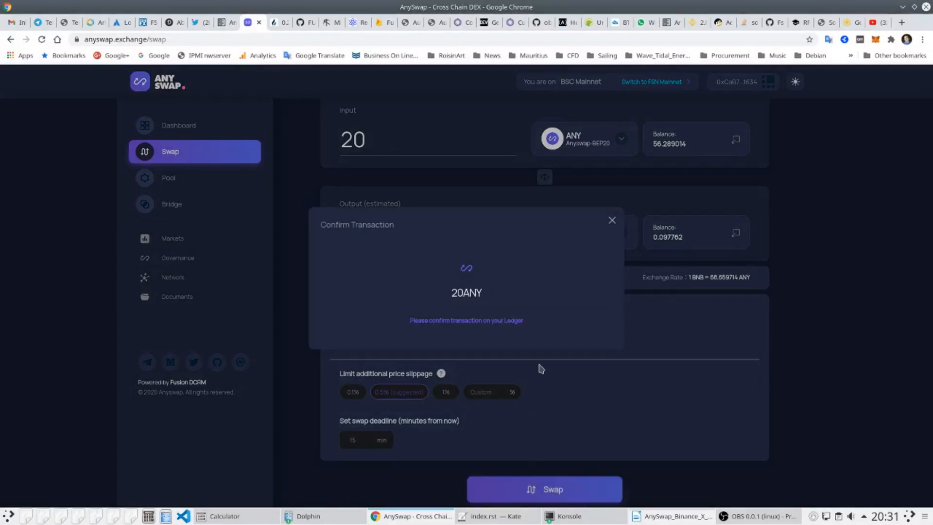
{"action": "left_click", "coordinate": [178, 126]}
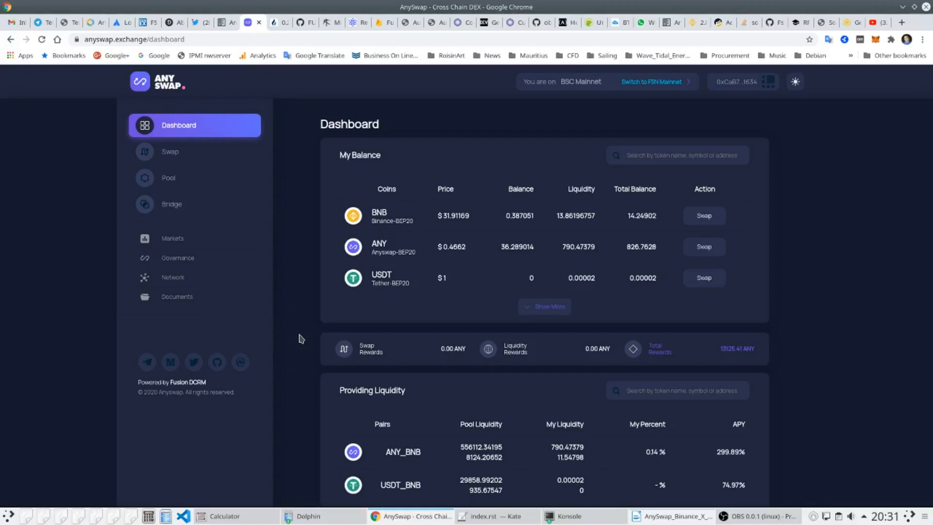
{"action": "mouse_move", "coordinate": [513, 263]}
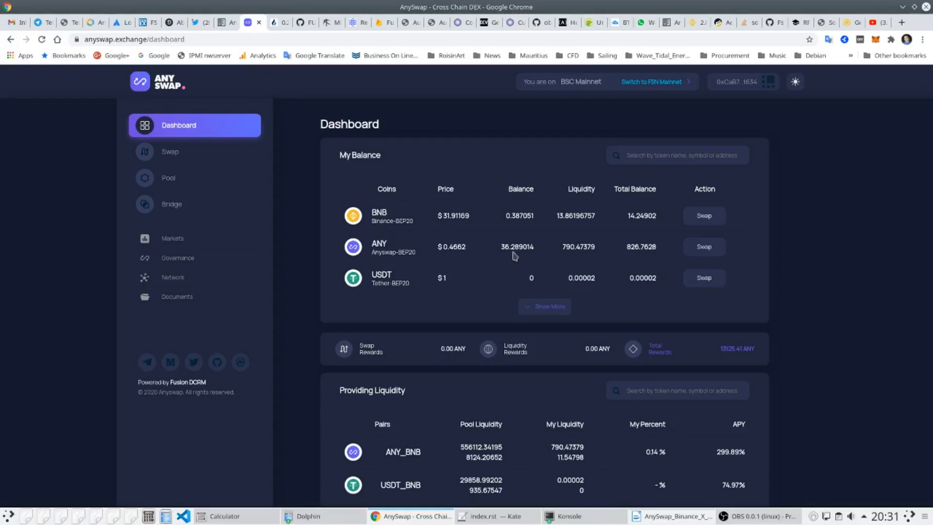
{"action": "mouse_move", "coordinate": [519, 218]}
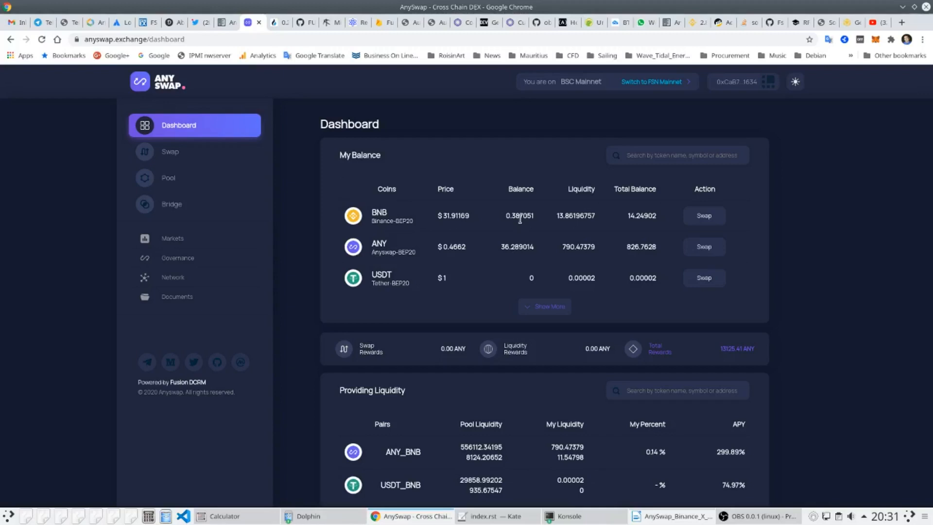
{"action": "mouse_move", "coordinate": [523, 225]}
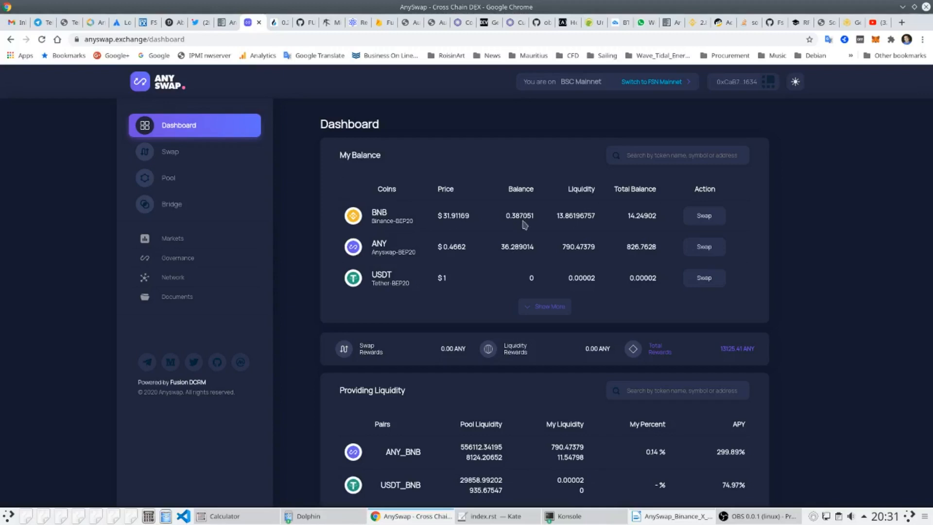
{"action": "mouse_move", "coordinate": [168, 178]}
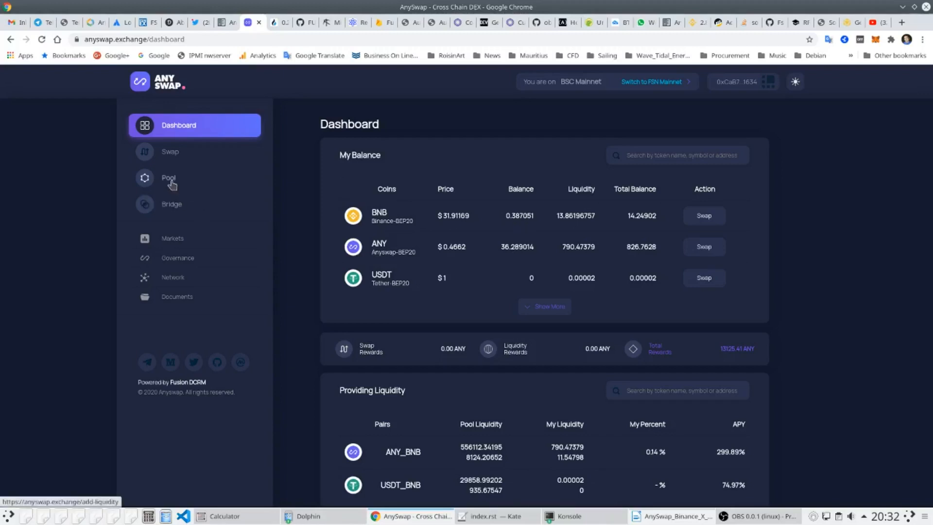
Add 0.28 BNB plus 19.167733 ANY liquidity and view the ANY_BNB and USDT_BNB positions on the dashboard.
{"action": "left_click", "coordinate": [168, 177]}
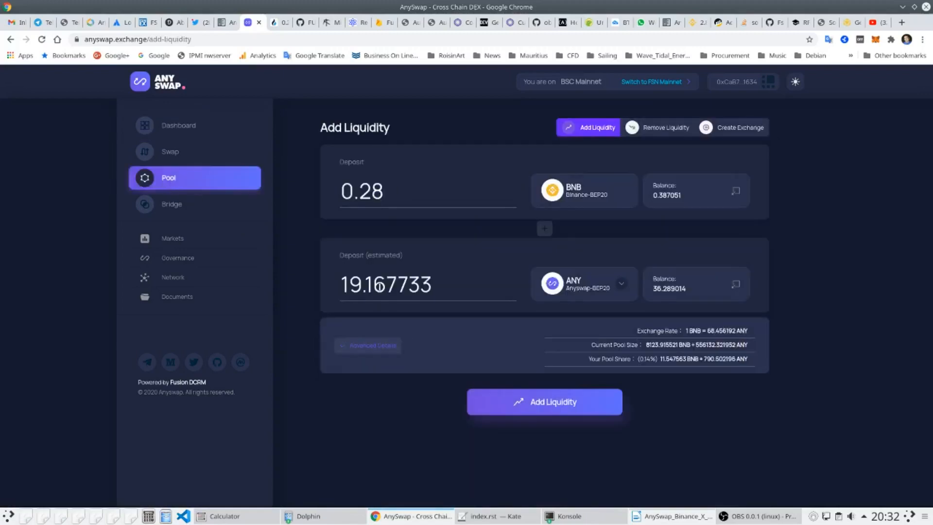
{"action": "mouse_move", "coordinate": [457, 288]}
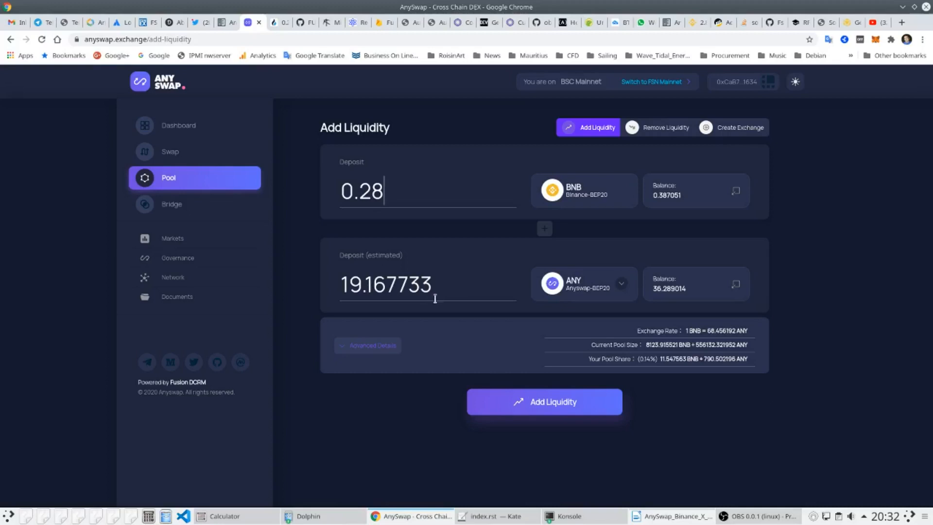
{"action": "left_click", "coordinate": [543, 401]}
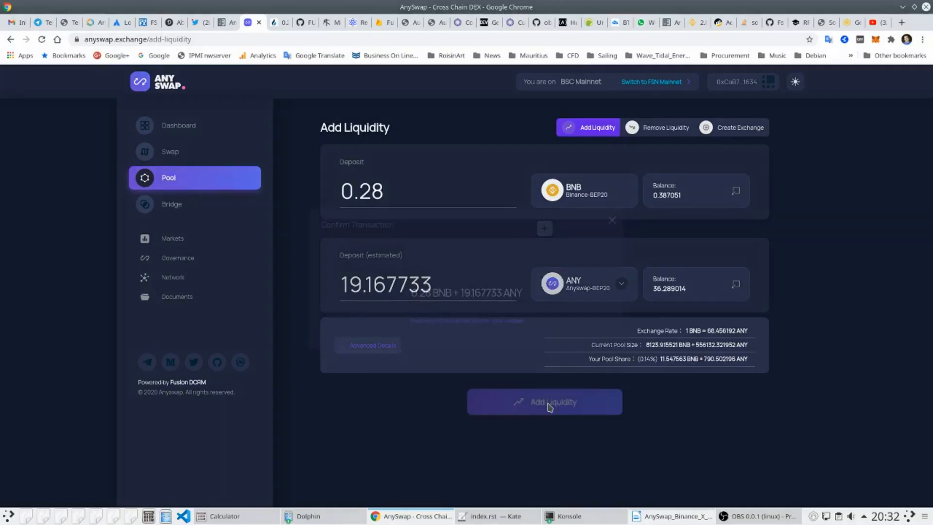
{"action": "left_click", "coordinate": [544, 401]}
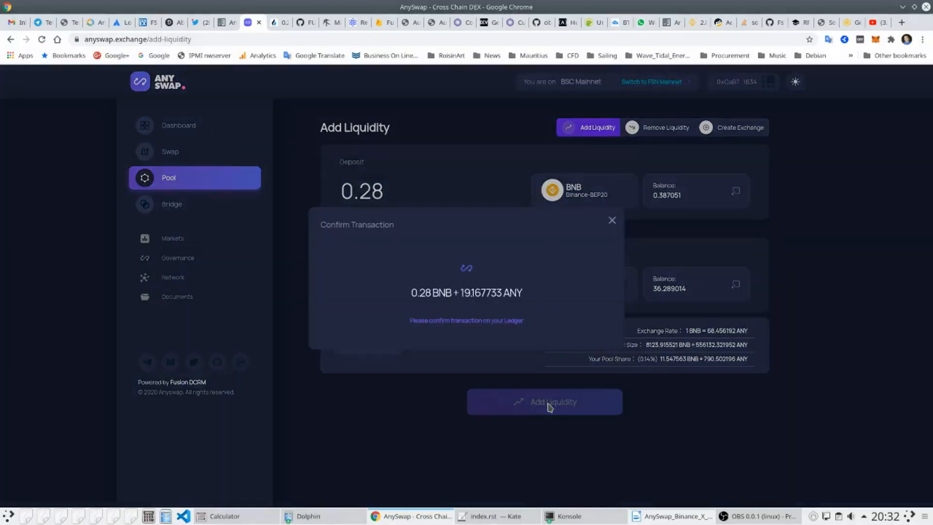
{"action": "left_click", "coordinate": [178, 125]}
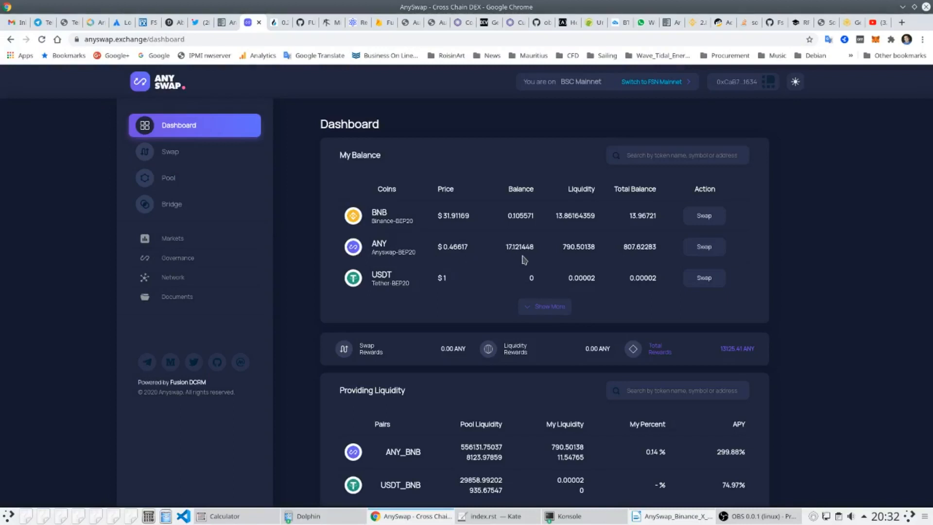
{"action": "mouse_move", "coordinate": [518, 250]}
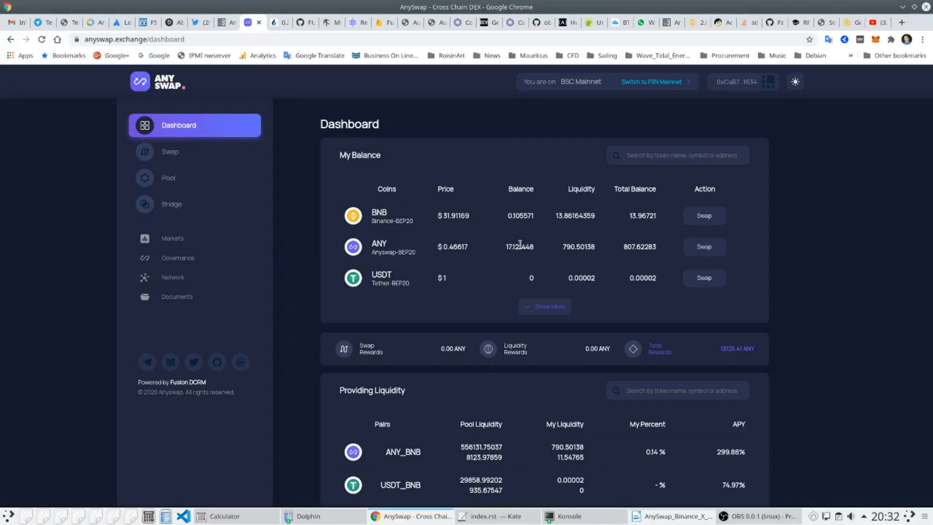
{"action": "mouse_move", "coordinate": [566, 250]}
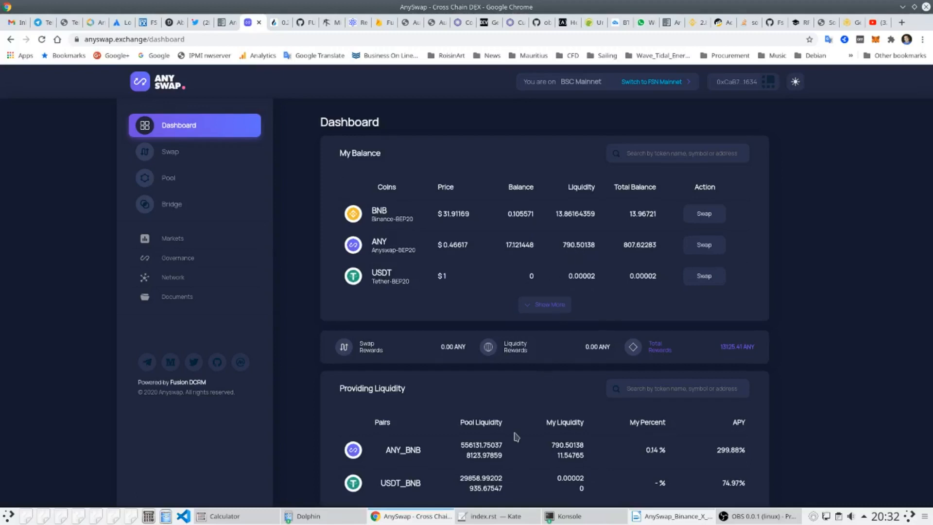
{"action": "scroll", "scroll_direction": "down", "scroll_amount": 3}
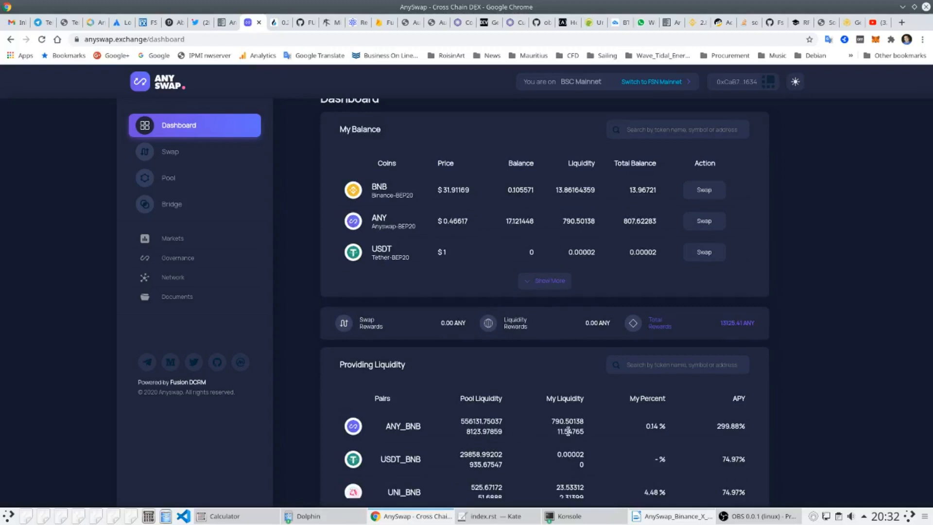
Explore the bridge with a UNI deposit and a full 17.18519255 ANY redeem, then return to the dashboard.
{"action": "left_click", "coordinate": [171, 203]}
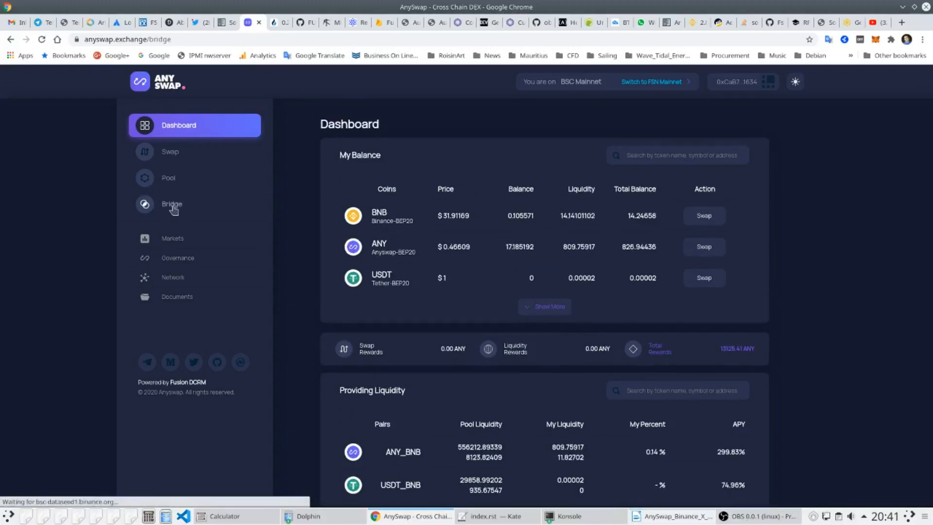
{"action": "left_click", "coordinate": [171, 203]}
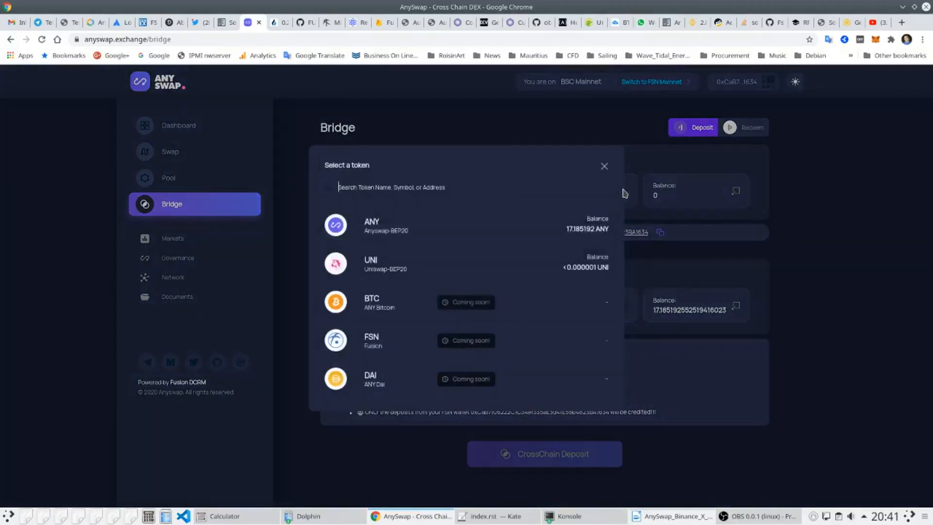
{"action": "left_click", "coordinate": [370, 263]}
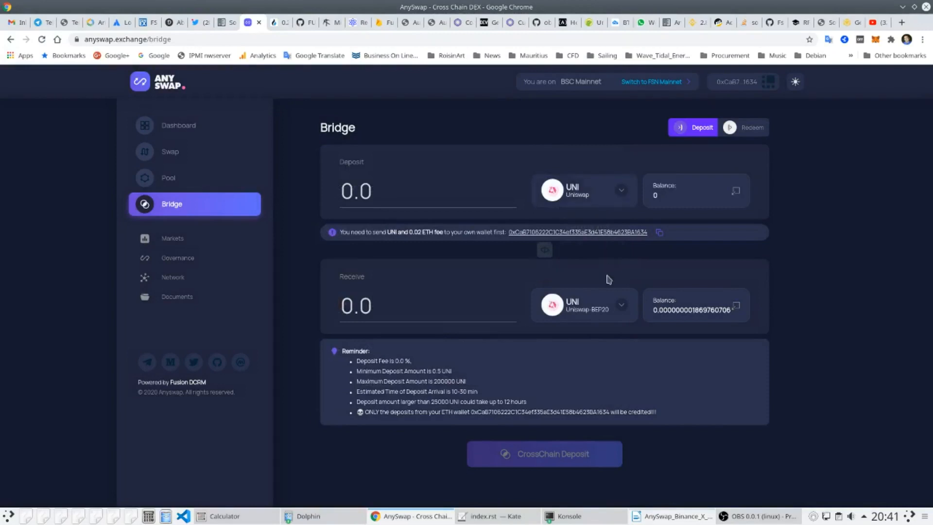
{"action": "mouse_move", "coordinate": [545, 254]}
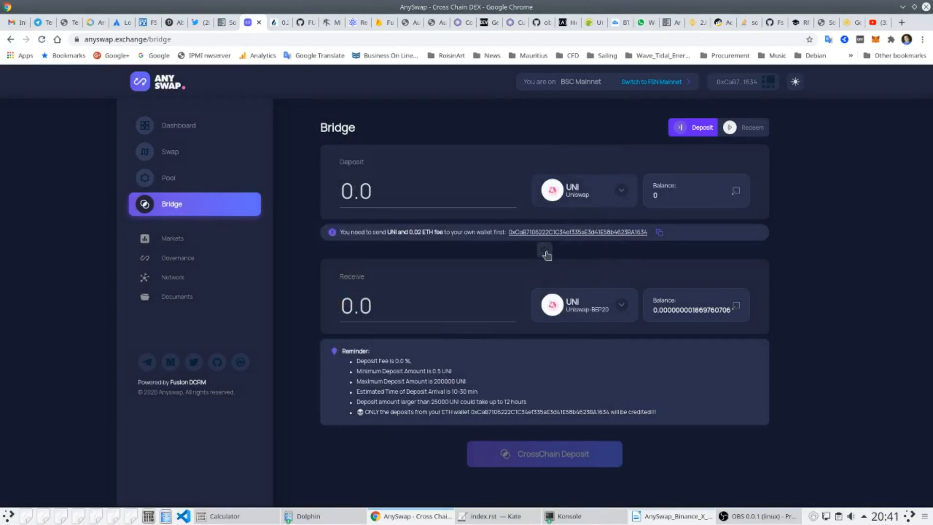
{"action": "left_click", "coordinate": [744, 127]}
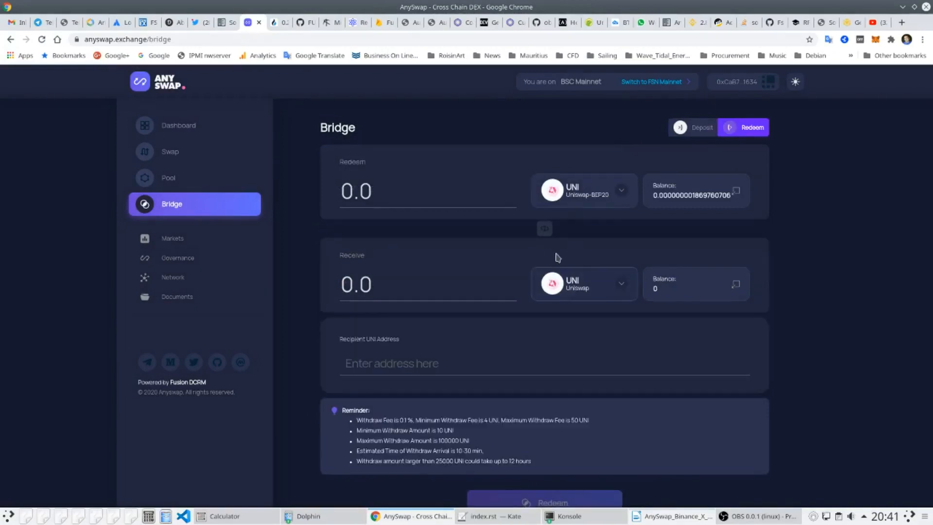
{"action": "left_click", "coordinate": [583, 190]}
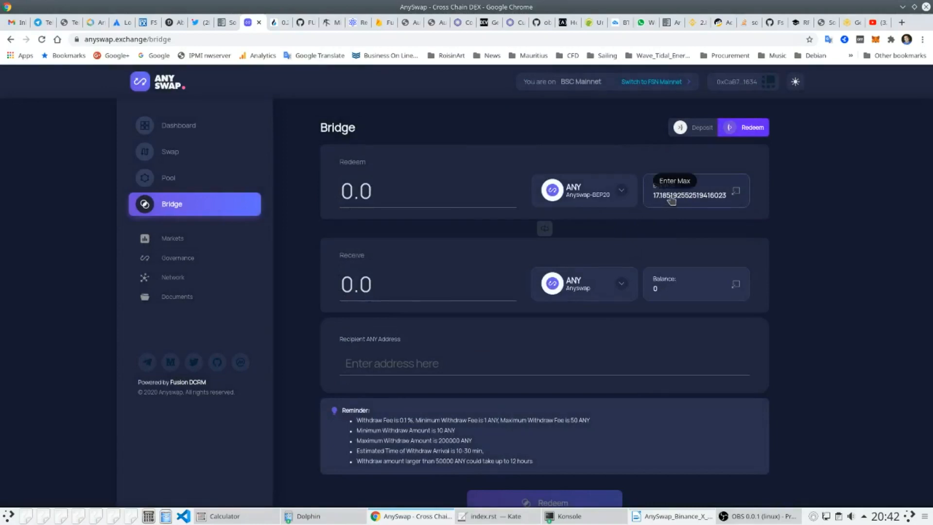
{"action": "left_click", "coordinate": [673, 194]}
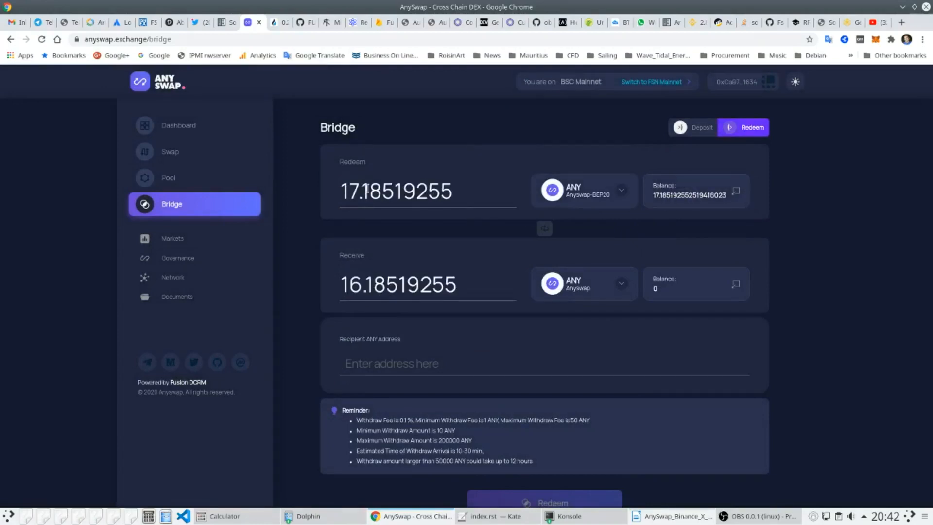
{"action": "left_click", "coordinate": [178, 126]}
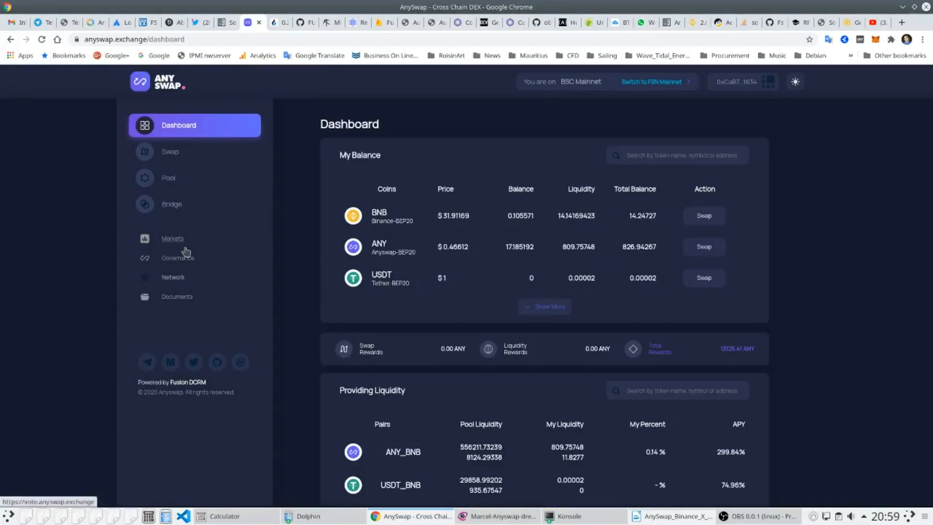
View the Markets charts for ANY/BNB and BNB/USDT, then return to the exchange dashboard.
{"action": "left_click", "coordinate": [173, 238]}
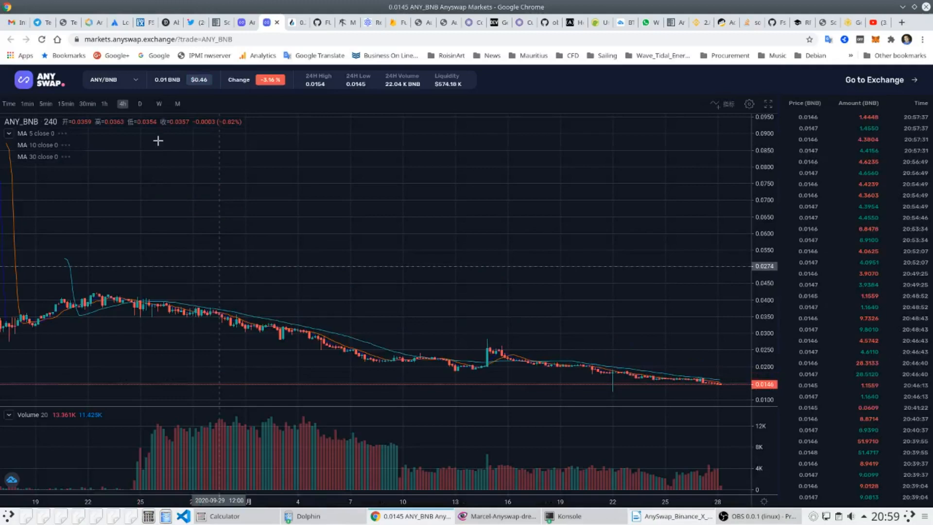
{"action": "left_click", "coordinate": [113, 79]}
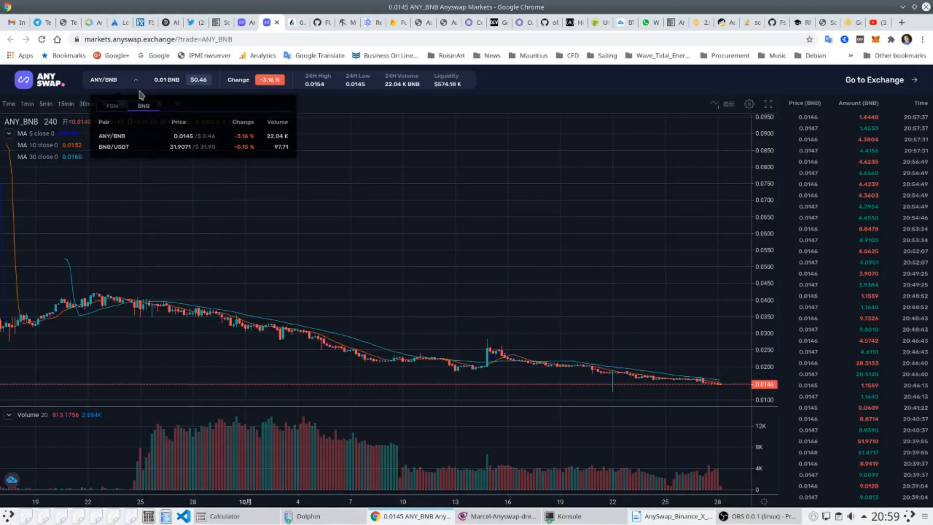
{"action": "mouse_move", "coordinate": [117, 148]}
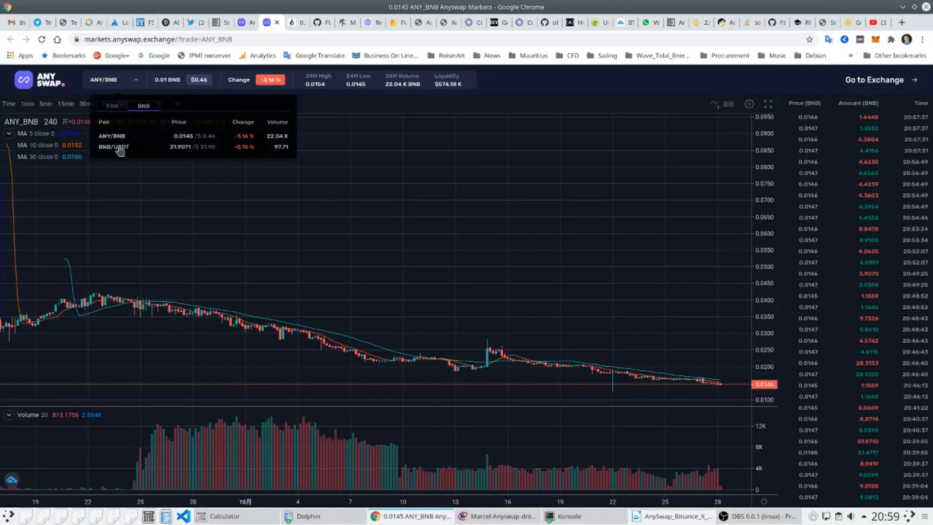
{"action": "left_click", "coordinate": [114, 147]}
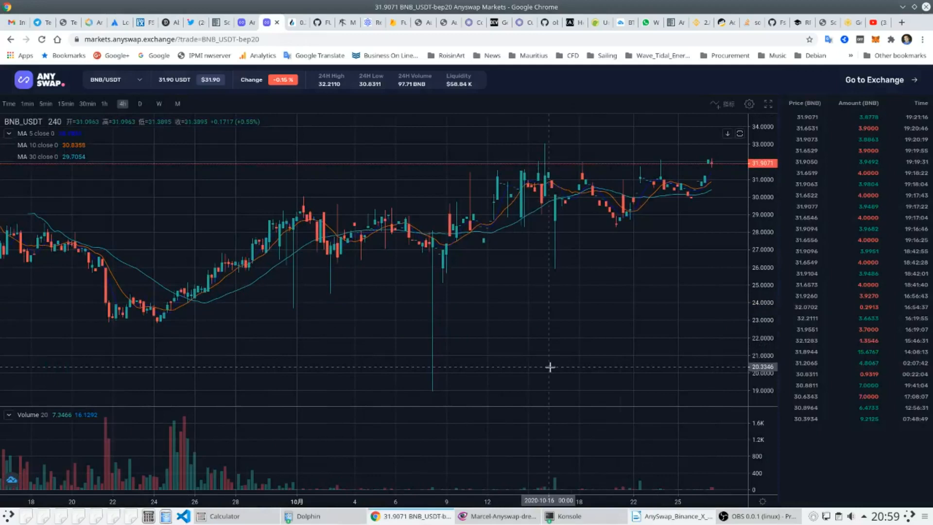
{"action": "mouse_move", "coordinate": [552, 306]}
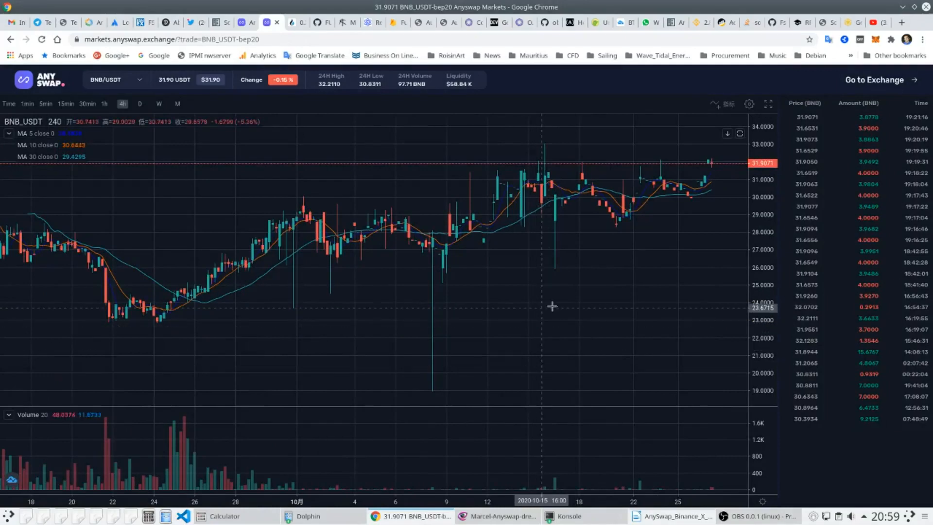
{"action": "mouse_move", "coordinate": [222, 174]}
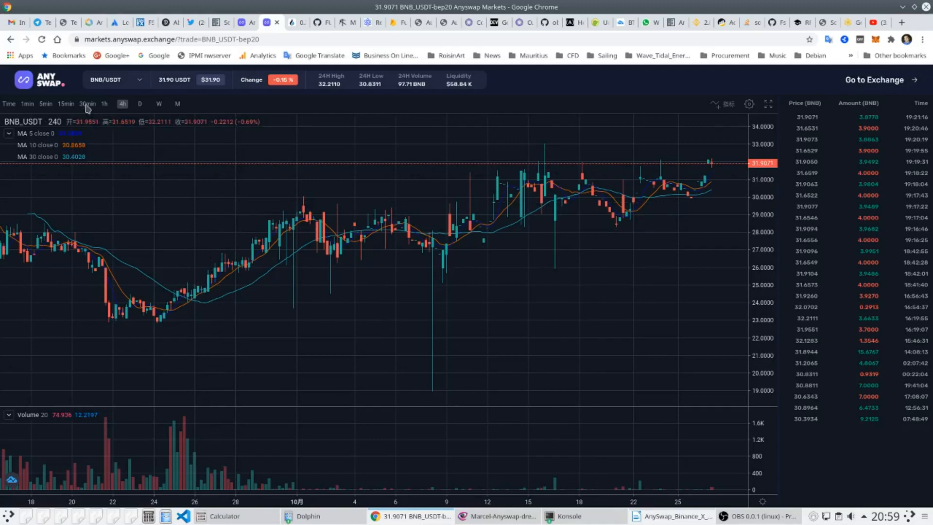
{"action": "left_click", "coordinate": [86, 104]}
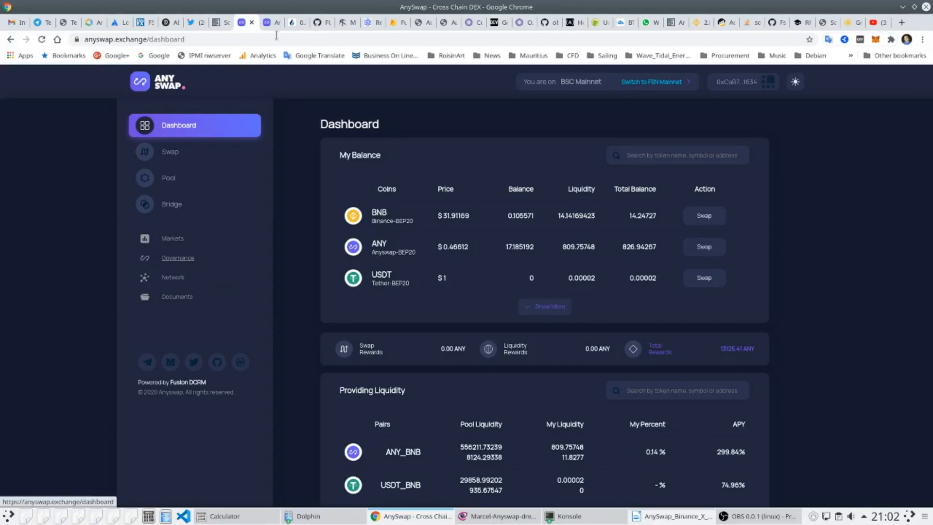
Show the closed Governance proposal on listing five ERC20 bridge tokens with its vote results.
{"action": "left_click", "coordinate": [177, 258]}
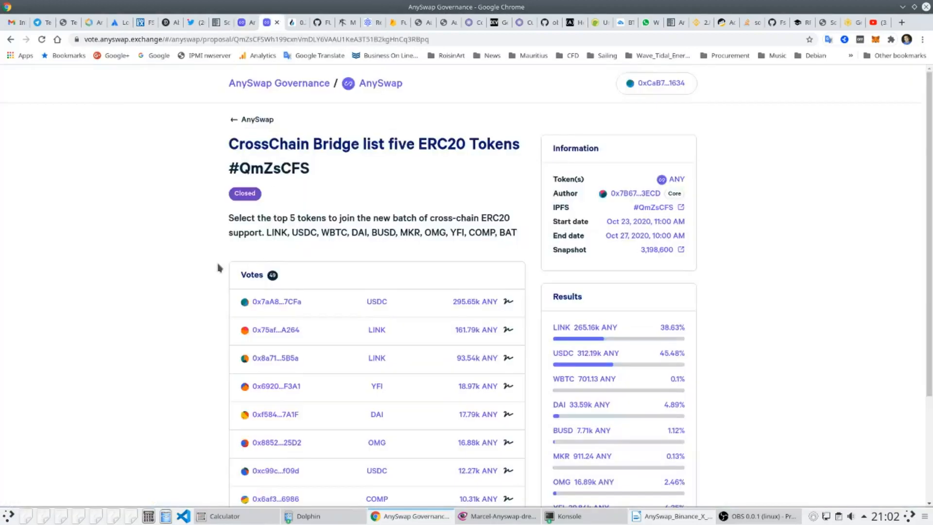
{"action": "mouse_move", "coordinate": [284, 211]}
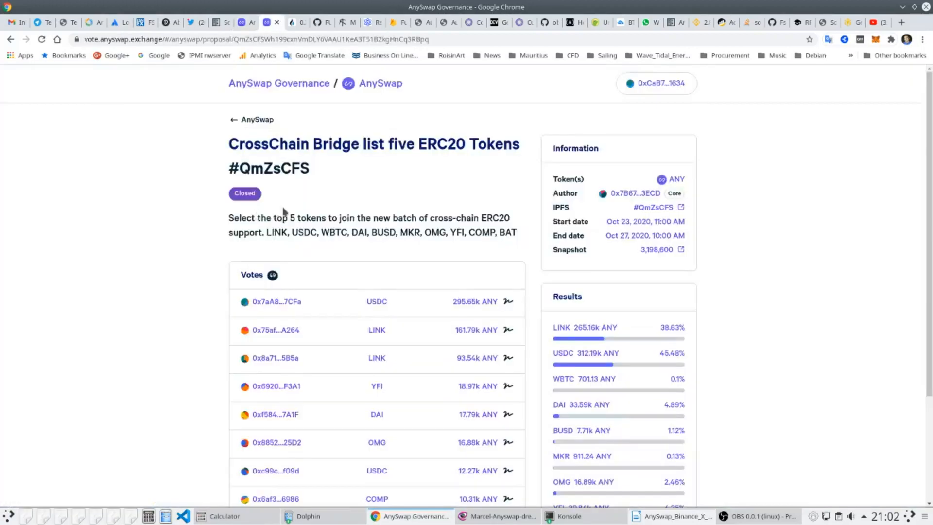
{"action": "mouse_move", "coordinate": [430, 196]}
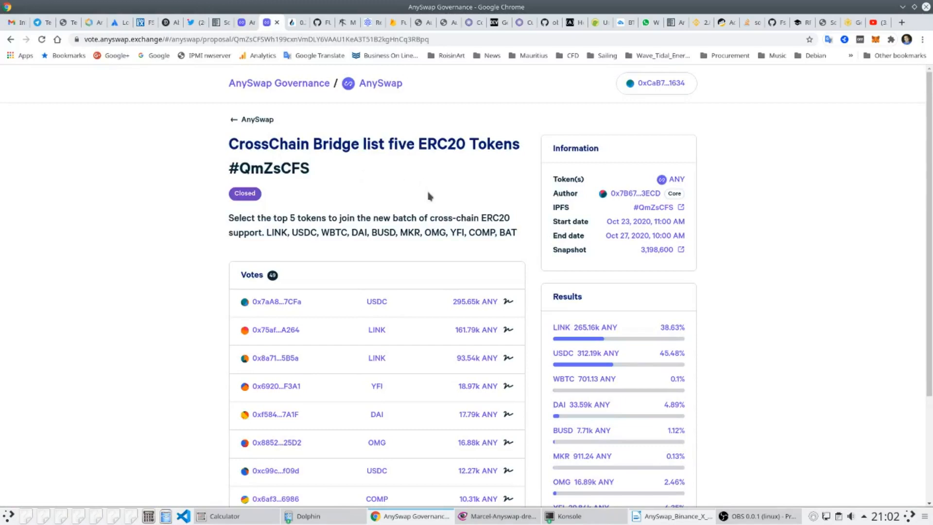
{"action": "mouse_move", "coordinate": [417, 189]}
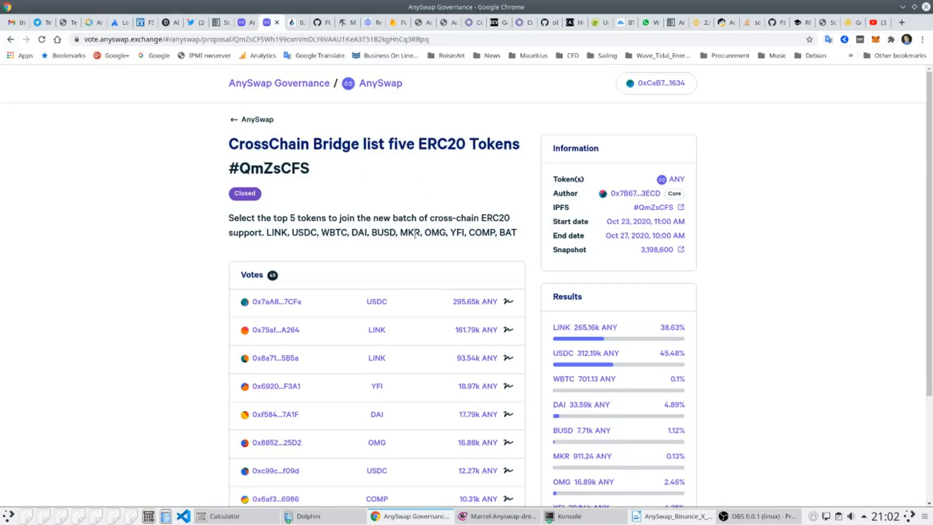
{"action": "mouse_move", "coordinate": [413, 320]}
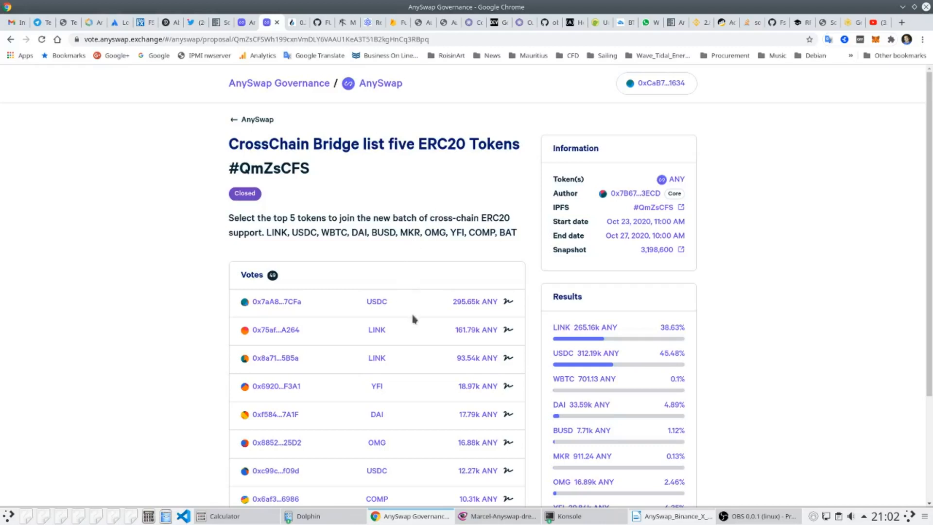
{"action": "mouse_move", "coordinate": [436, 341]}
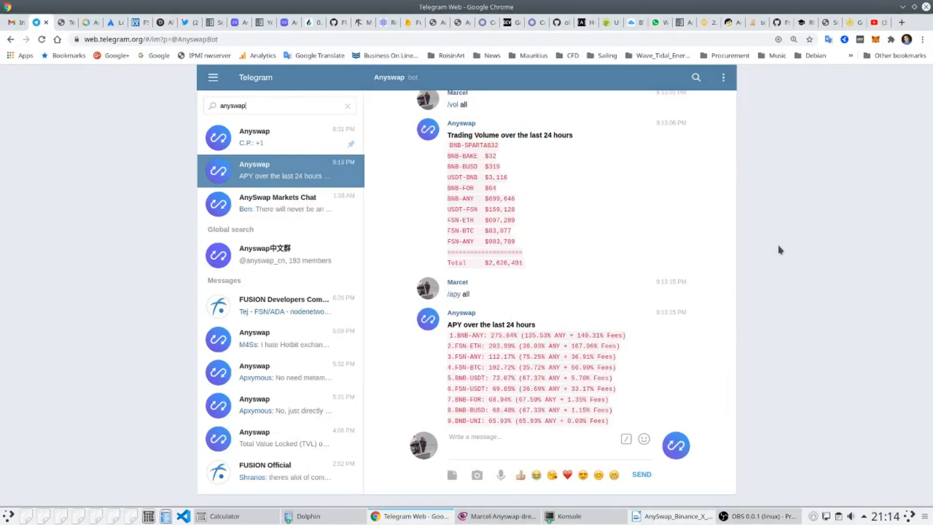
{"action": "mouse_move", "coordinate": [773, 263]}
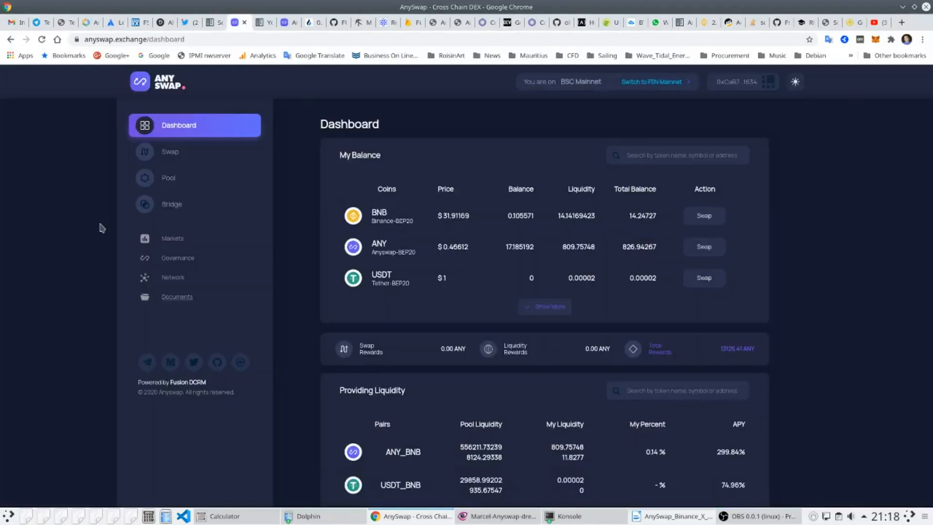
{"action": "mouse_move", "coordinate": [89, 230]}
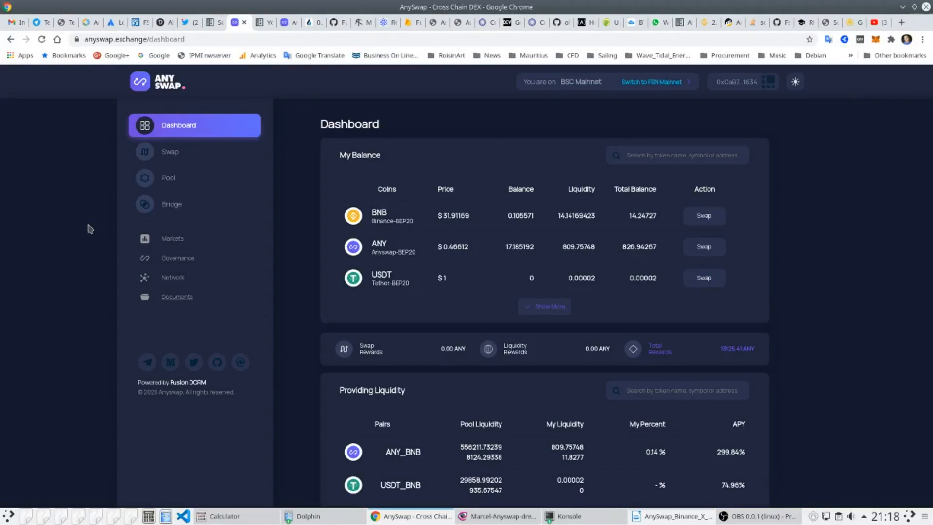
{"action": "mouse_move", "coordinate": [81, 234]}
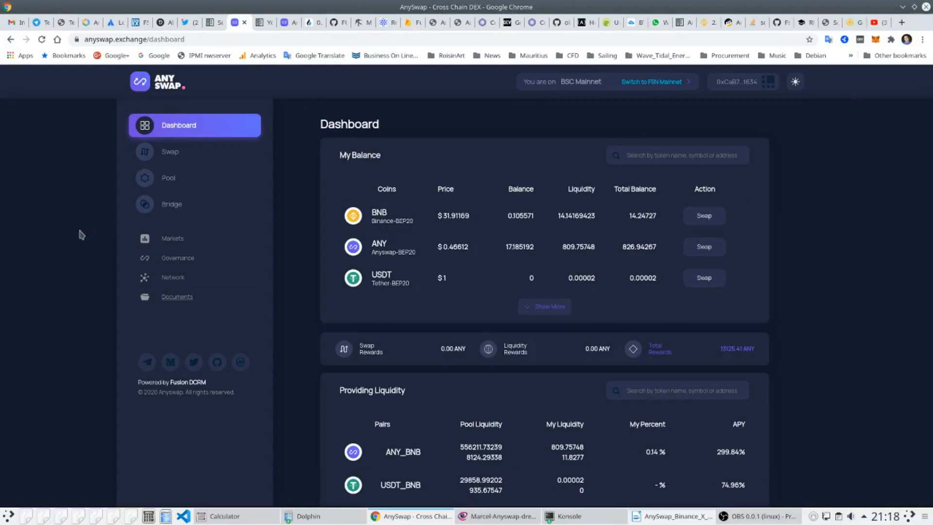
{"action": "mouse_move", "coordinate": [78, 237]}
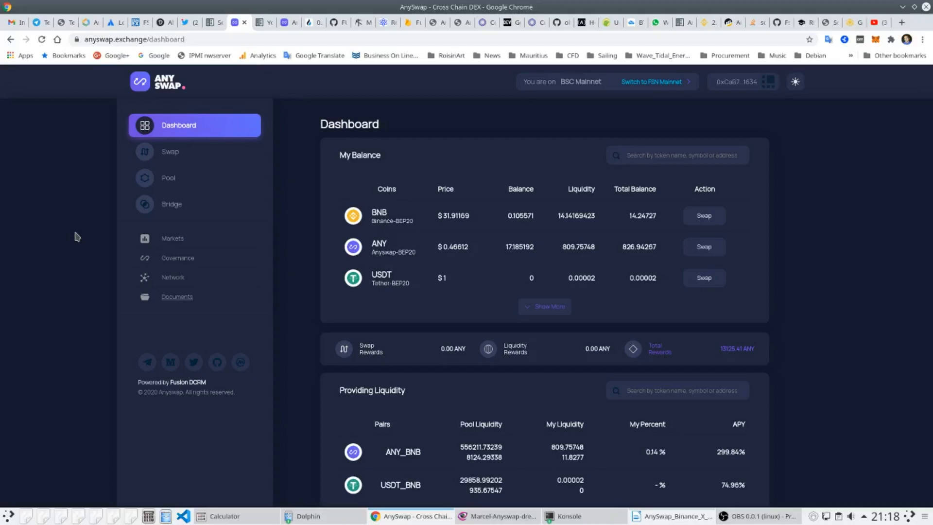
{"action": "mouse_move", "coordinate": [799, 368]}
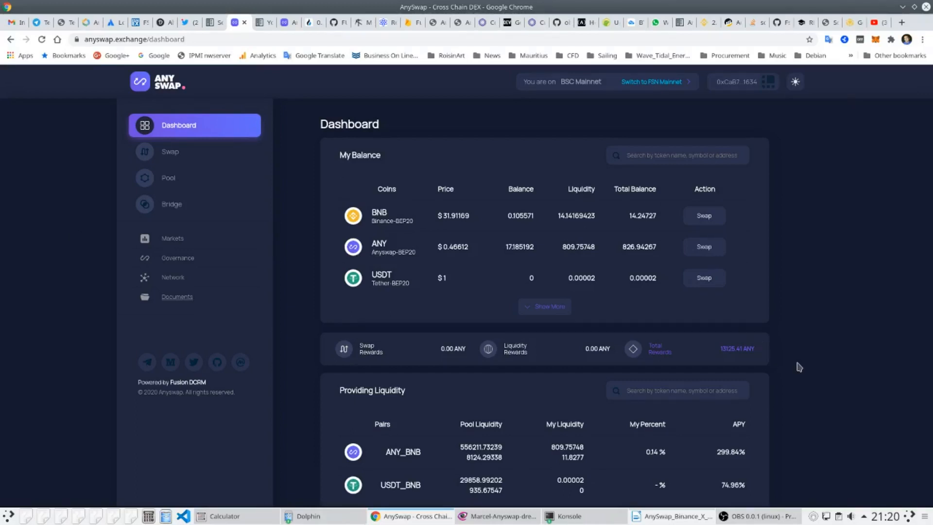
{"action": "mouse_move", "coordinate": [790, 372]}
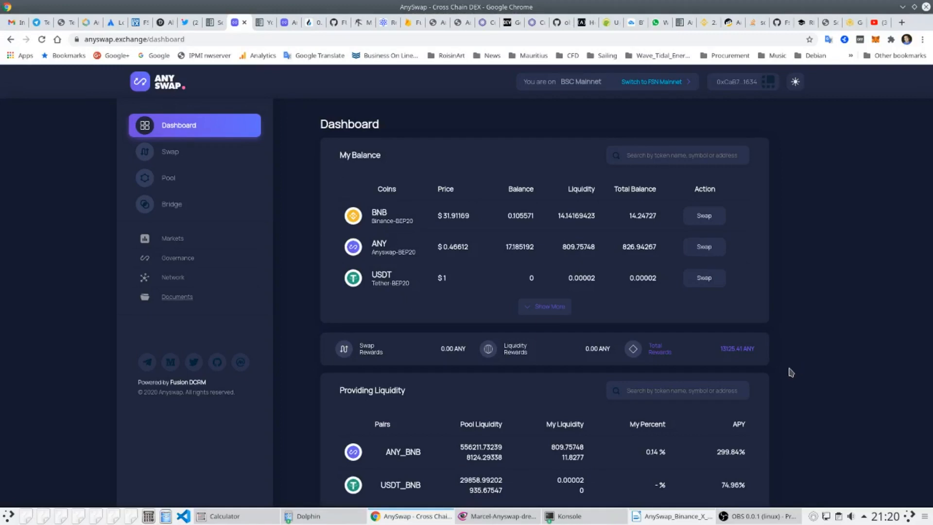